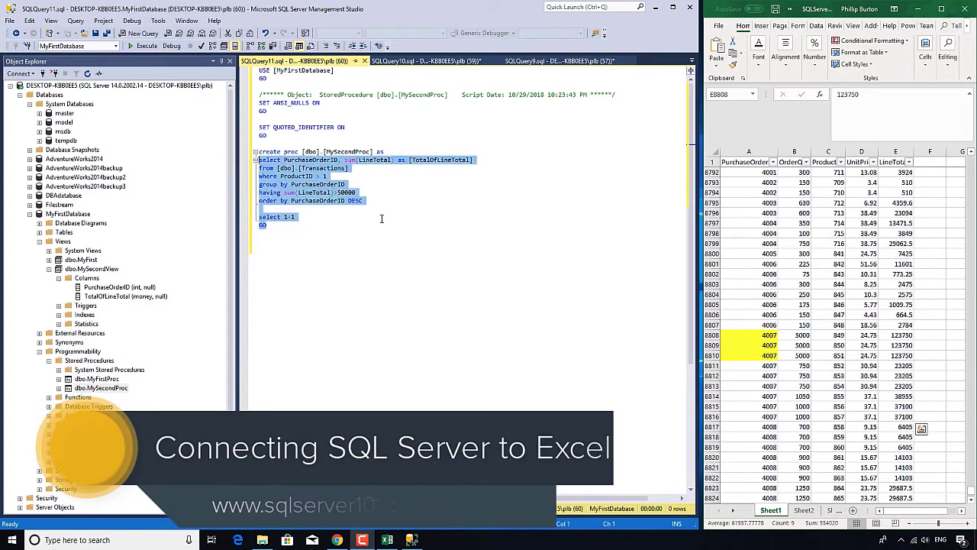
Add 'select * from [dbo].[MySecondView]' under exec [dbo].[MyFirstProc] and run the query
{"action": "left_click", "coordinate": [143, 33]}
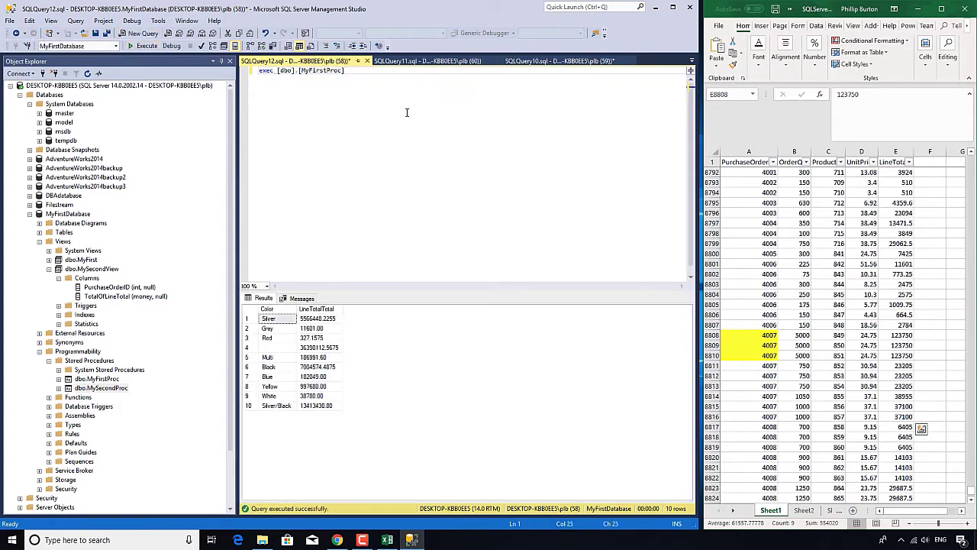
{"action": "type", "text": "select *from"}
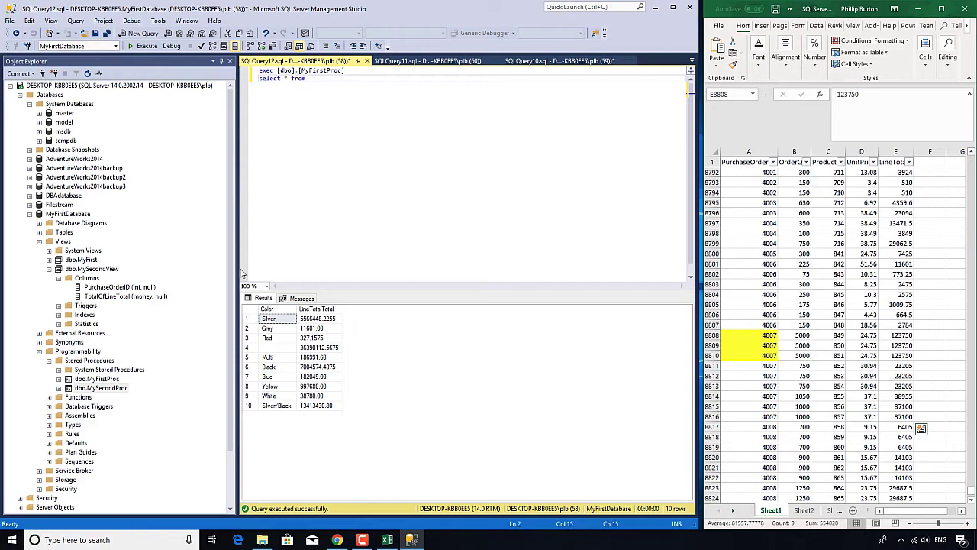
{"action": "type", "text": "[dbo].[MySecondView]"}
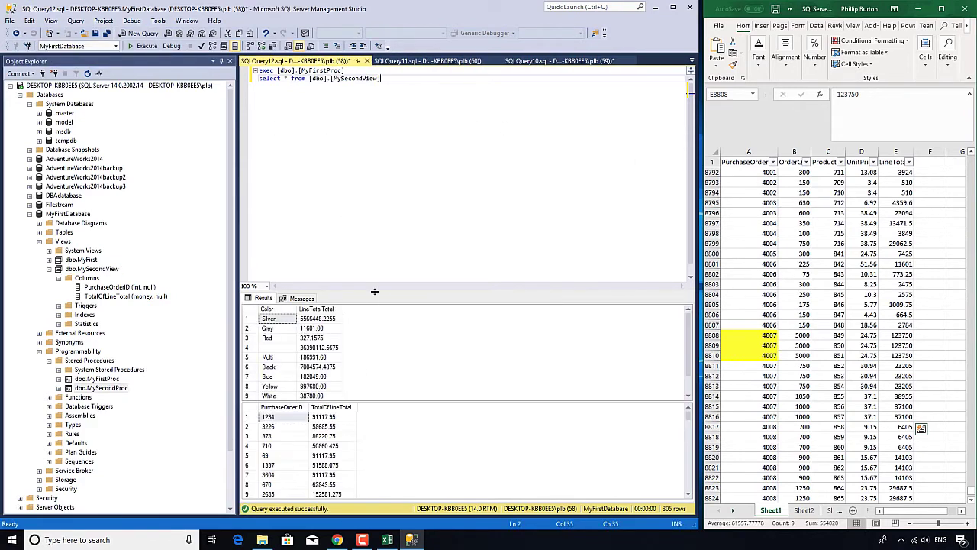
{"action": "right_click", "coordinate": [283, 349]}
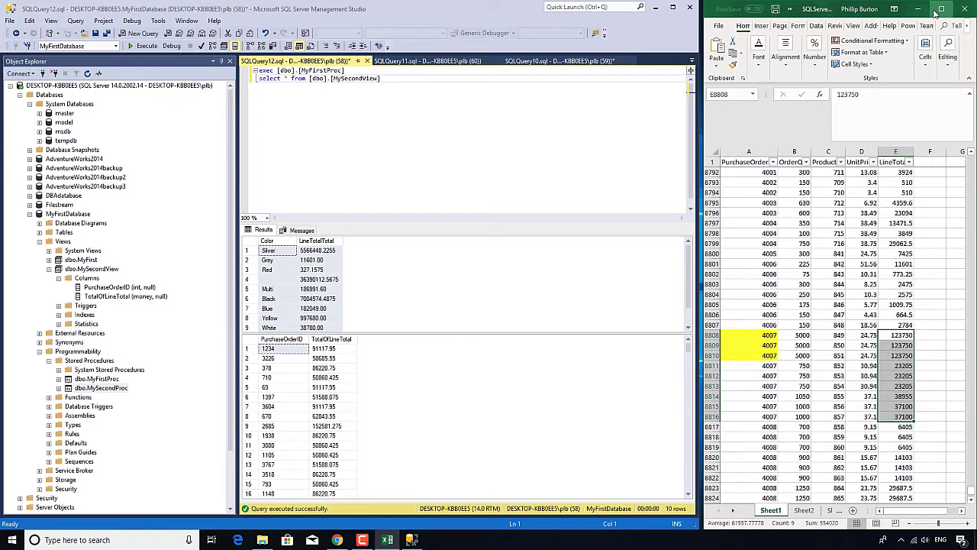
{"action": "mouse_move", "coordinate": [820, 220]}
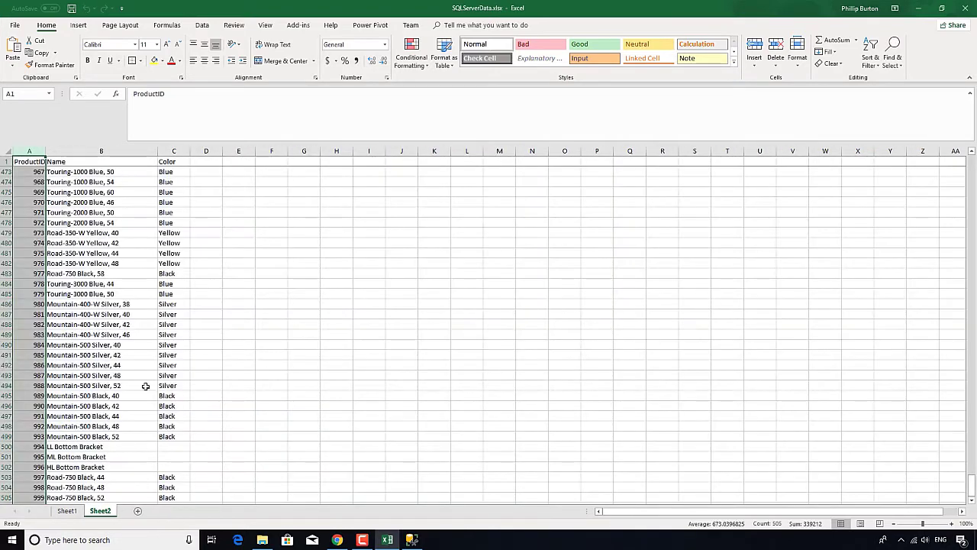
Create a new blank workbook, Book2, and select a cell on its sheet
{"action": "left_click", "coordinate": [102, 365]}
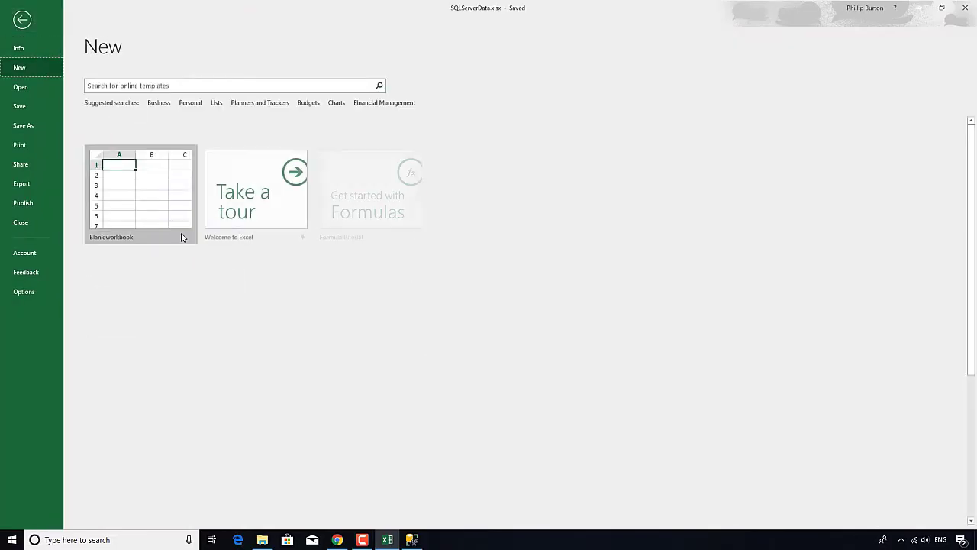
{"action": "left_click", "coordinate": [140, 193]}
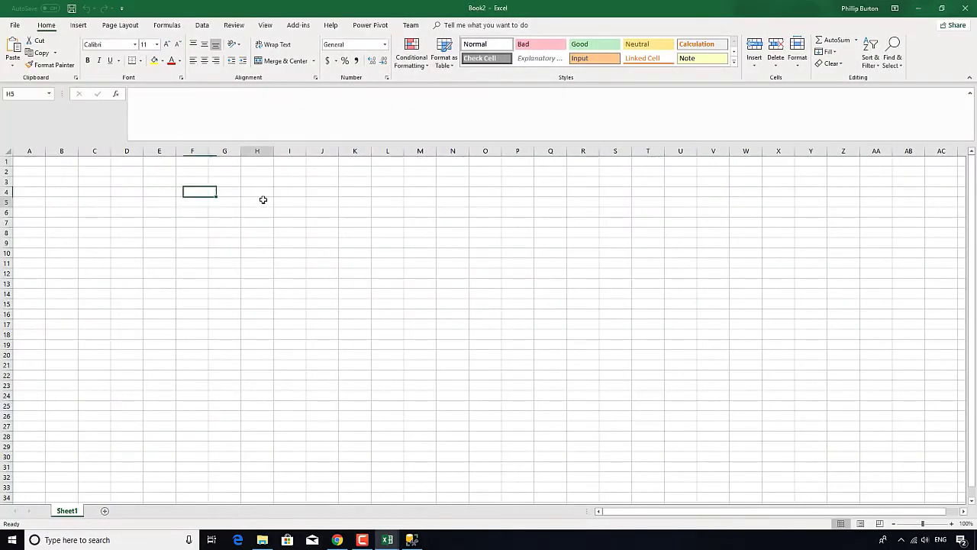
{"action": "left_click", "coordinate": [202, 24]}
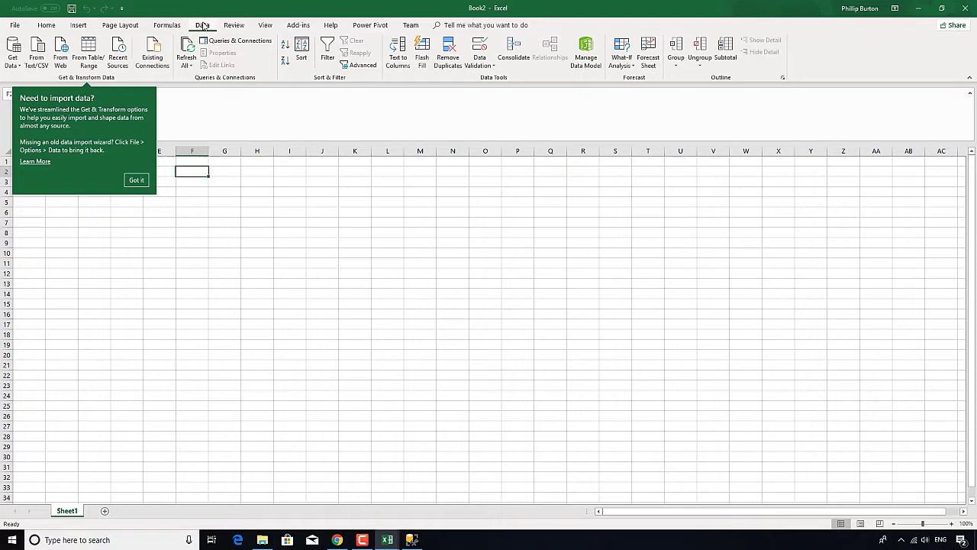
Dismiss the data import tip with Got it
{"action": "left_click", "coordinate": [13, 52]}
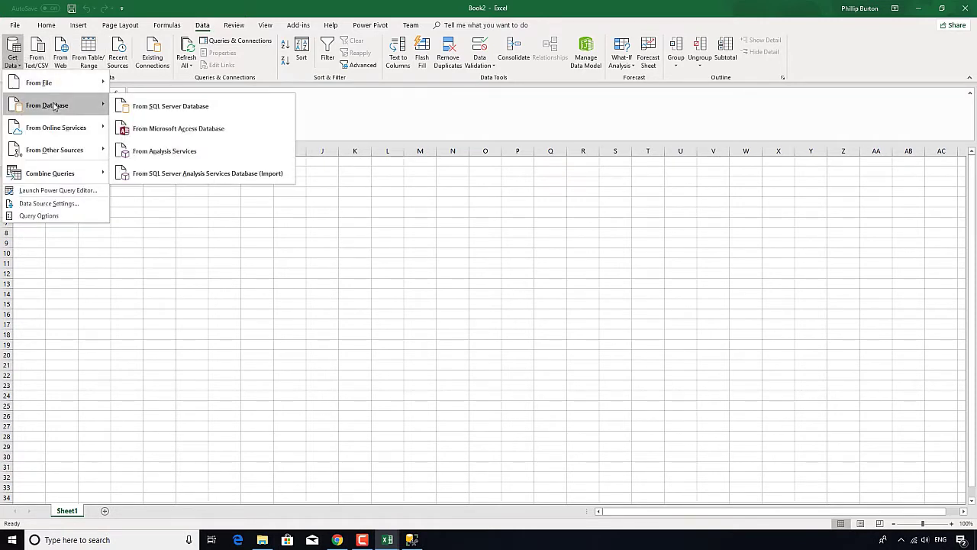
{"action": "mouse_move", "coordinate": [170, 106]}
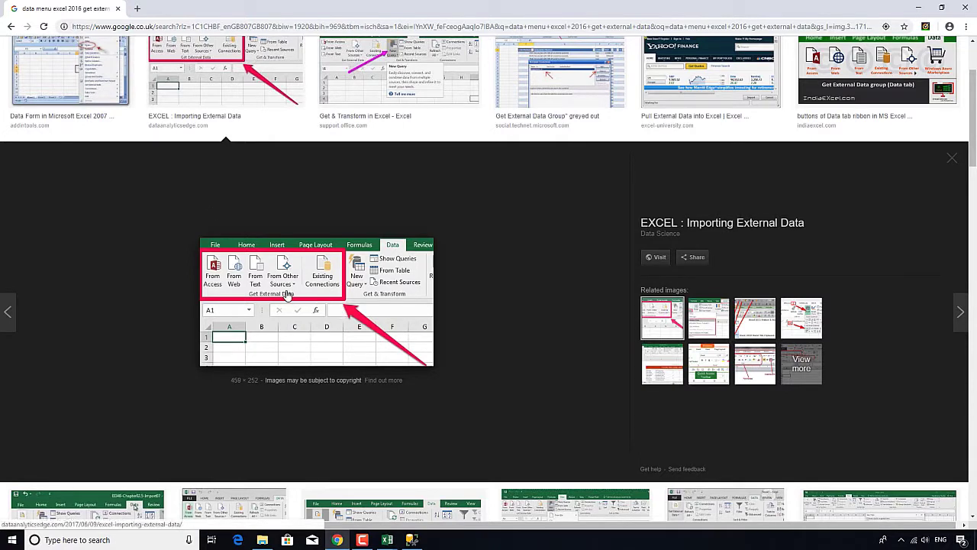
{"action": "mouse_move", "coordinate": [390, 252]}
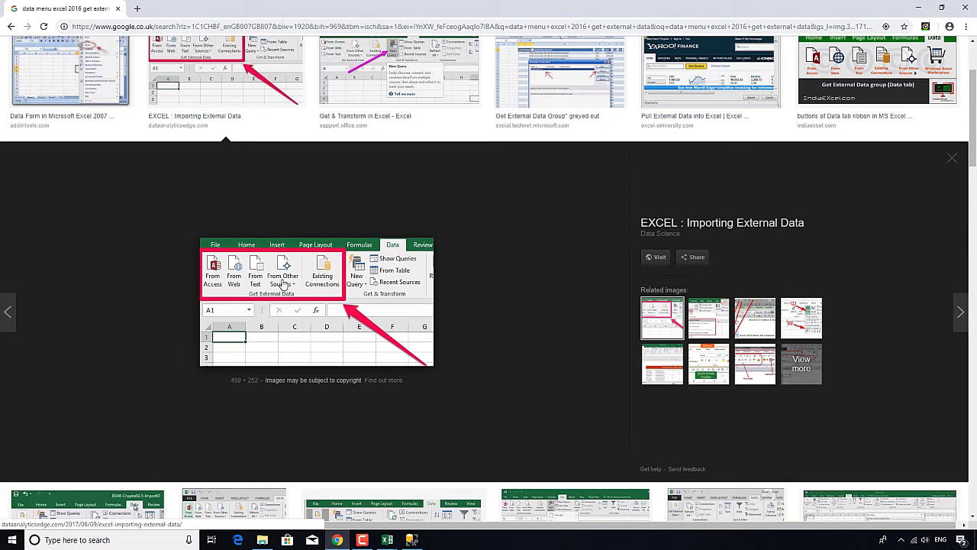
{"action": "mouse_move", "coordinate": [267, 296]}
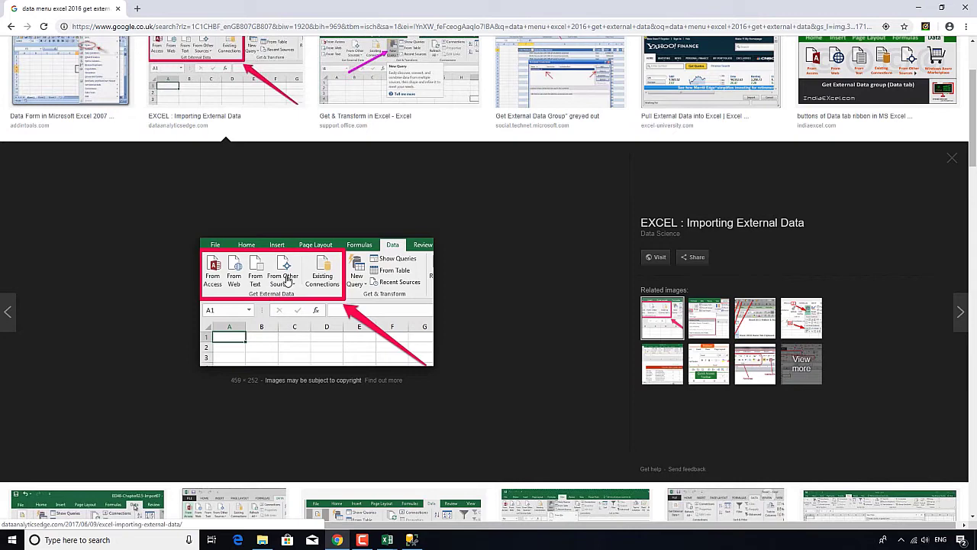
{"action": "mouse_move", "coordinate": [399, 347]}
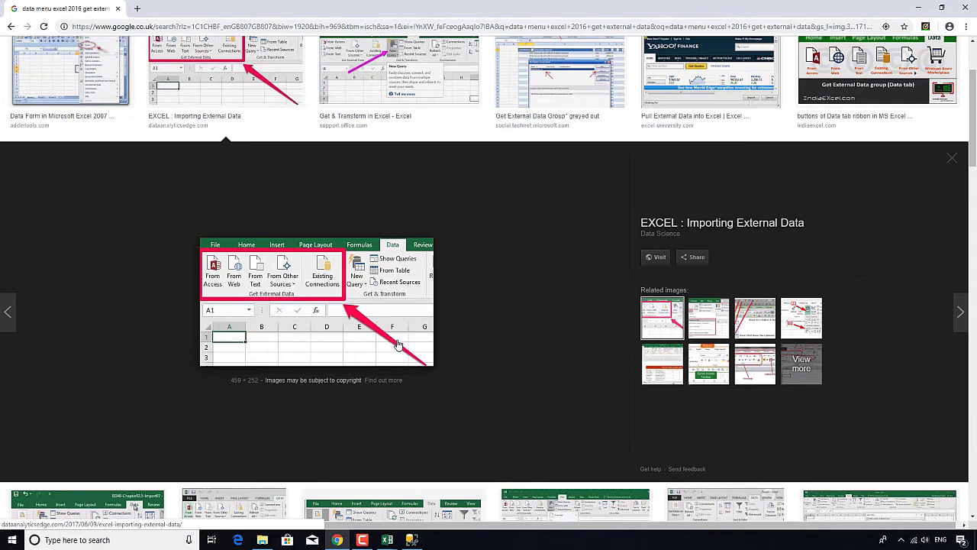
Switch from the Google Images result back to the Excel Book2 window
{"action": "left_click", "coordinate": [388, 539]}
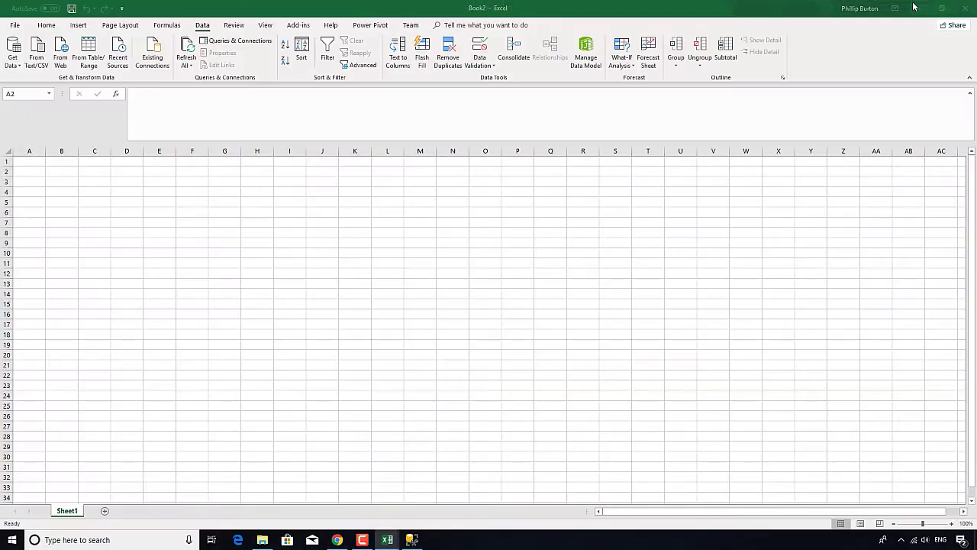
Start a From SQL Server Database connection and paste the server name into the Server box
{"action": "left_click", "coordinate": [12, 53]}
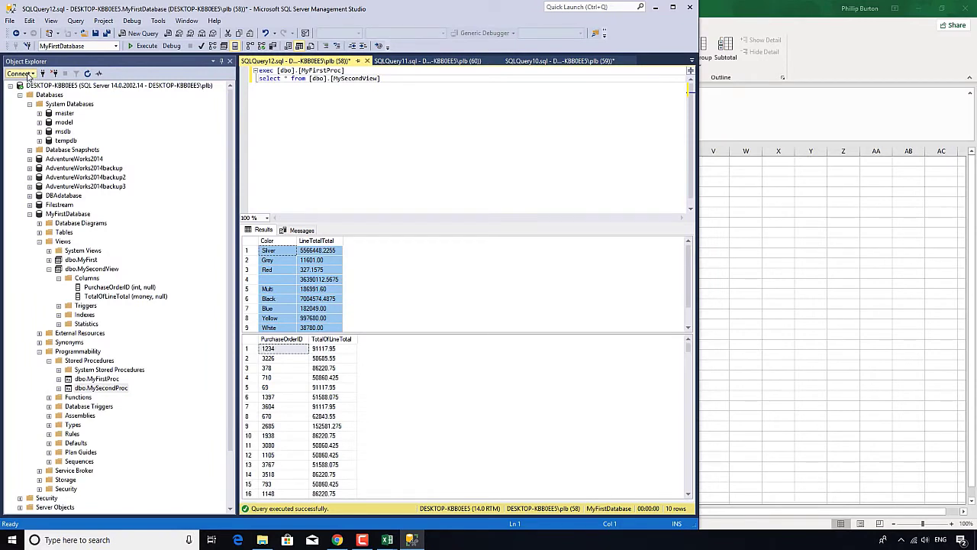
{"action": "left_click", "coordinate": [22, 73]}
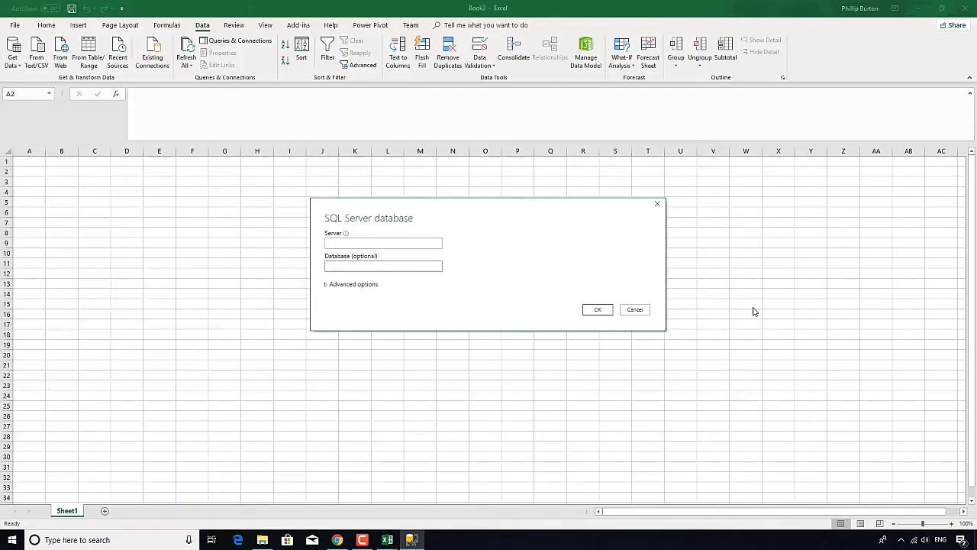
{"action": "right_click", "coordinate": [384, 243]}
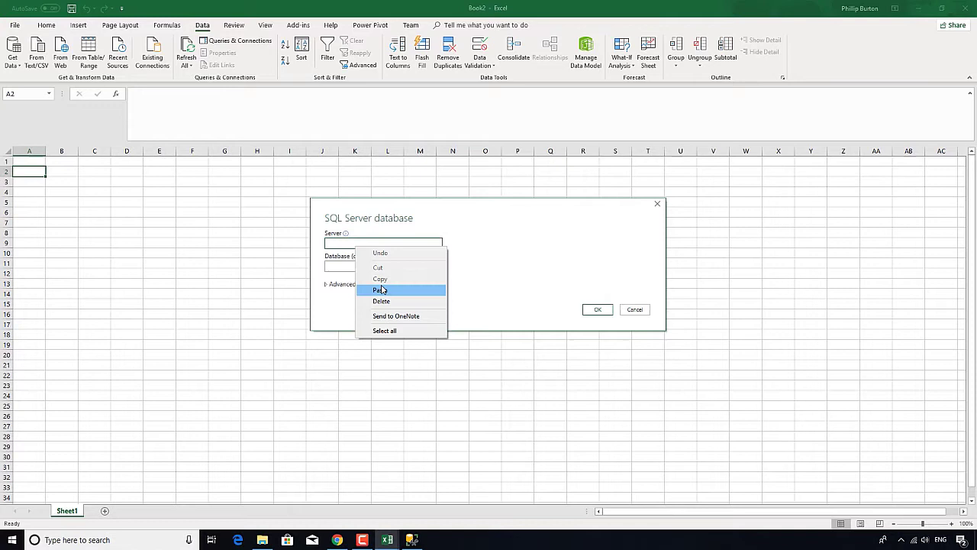
{"action": "left_click", "coordinate": [381, 290]}
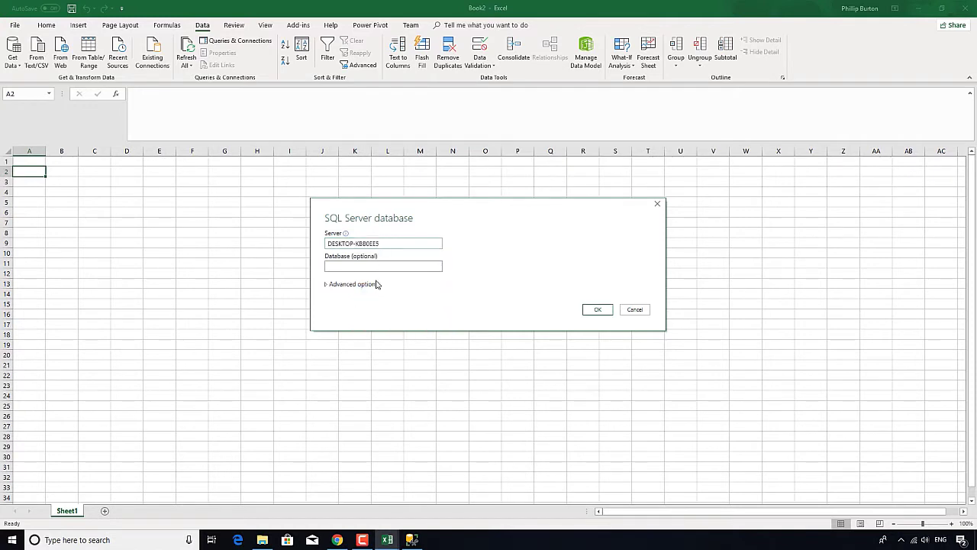
{"action": "left_click", "coordinate": [382, 266]}
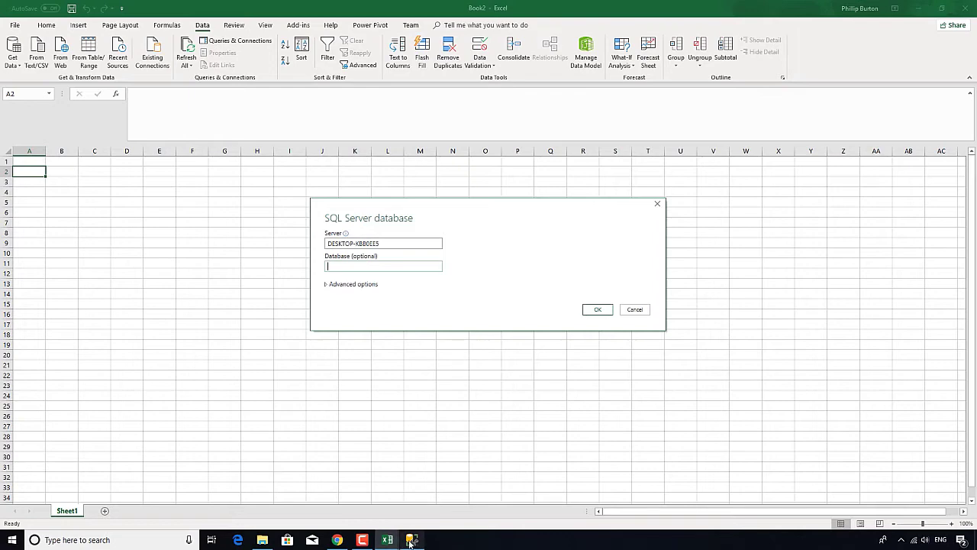
Look up MyFirstDatabase in Management Studio and enter it as the database name
{"action": "left_click", "coordinate": [411, 540]}
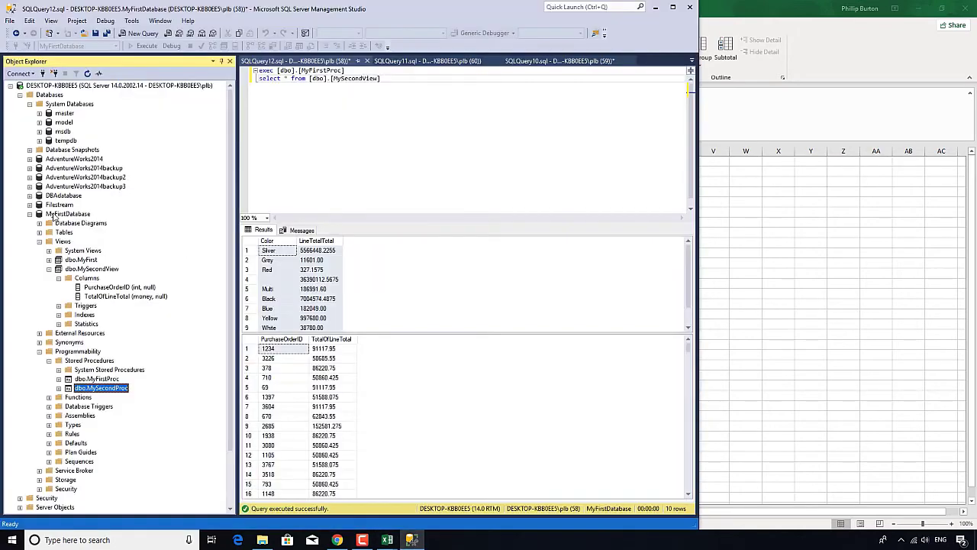
{"action": "right_click", "coordinate": [69, 214]}
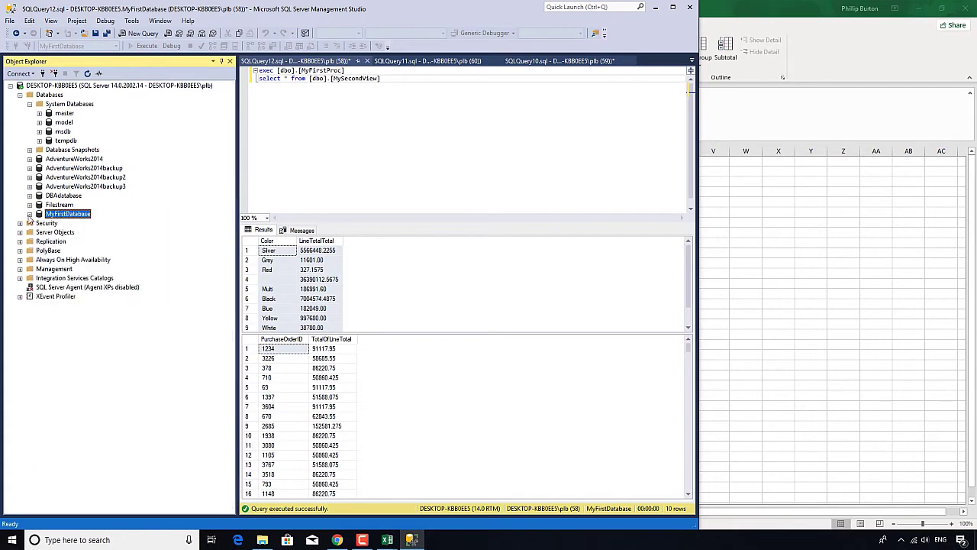
{"action": "right_click", "coordinate": [67, 213]}
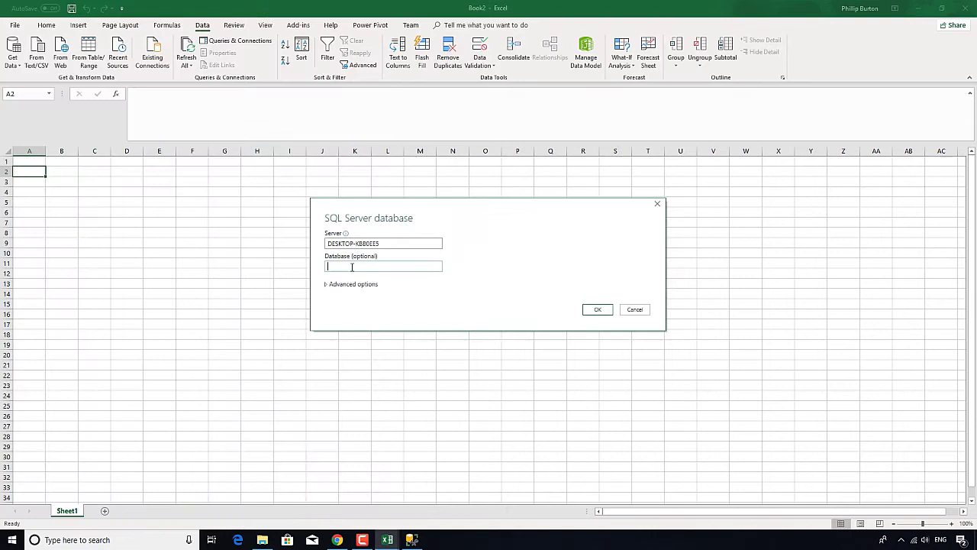
{"action": "type", "text": "MyFirstDatabase"}
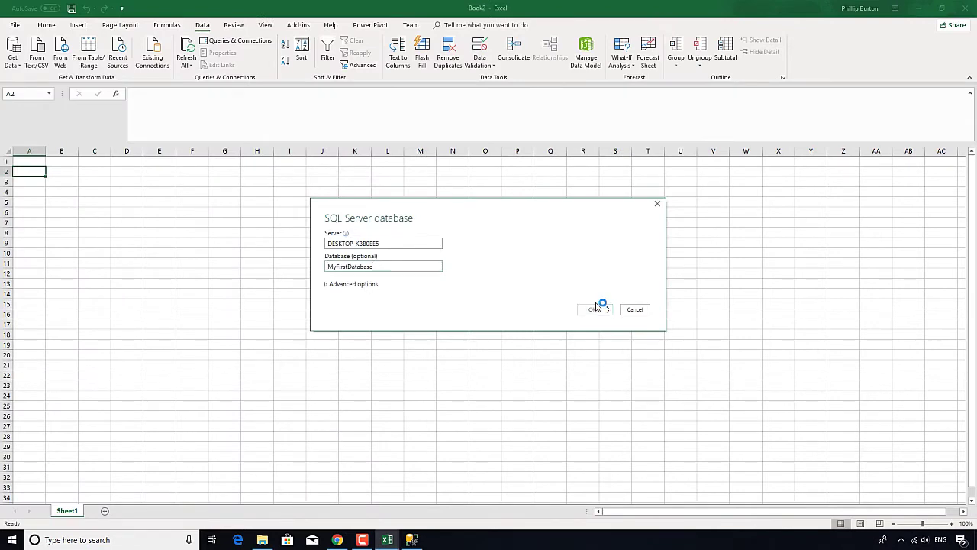
Confirm the server and MyFirstDatabase, then connect with current Windows credentials
{"action": "left_click", "coordinate": [595, 310]}
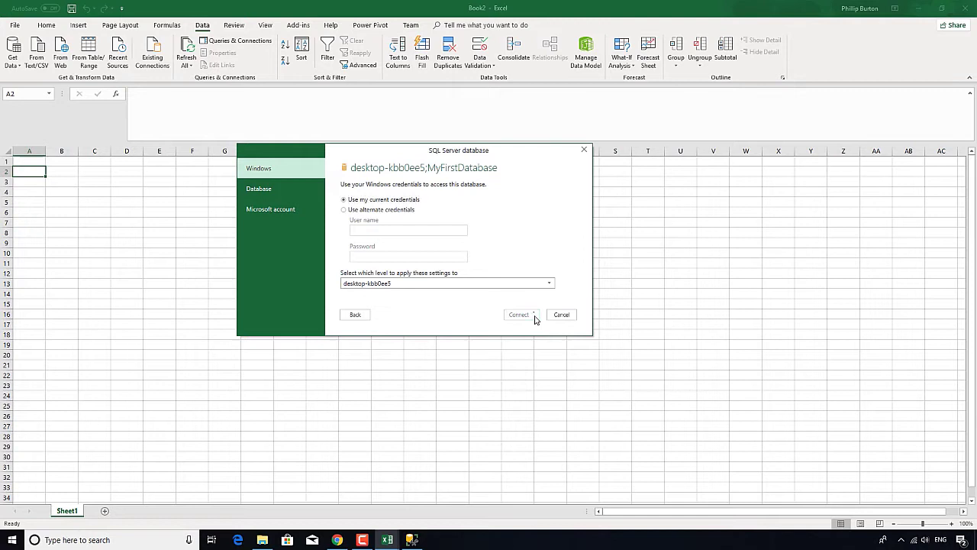
{"action": "left_click", "coordinate": [519, 315]}
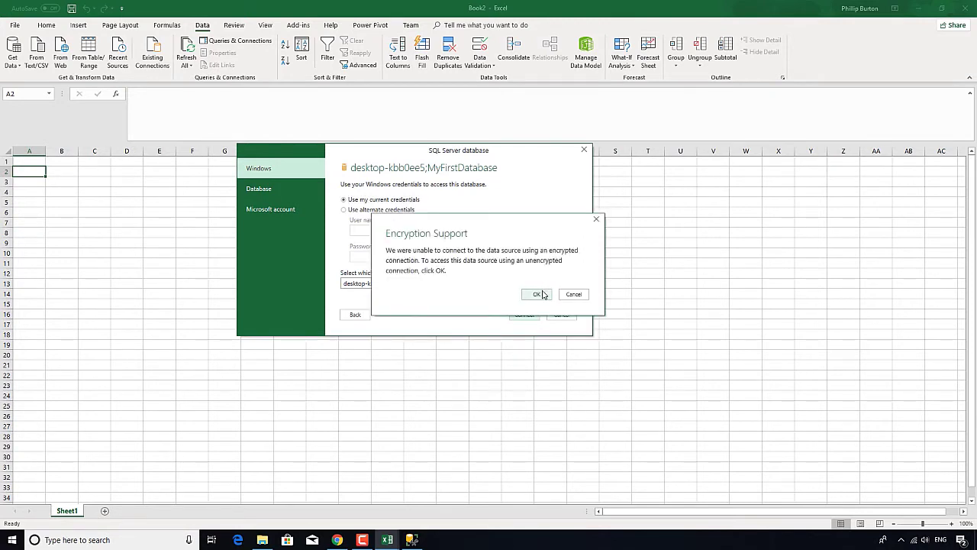
{"action": "mouse_move", "coordinate": [539, 296]}
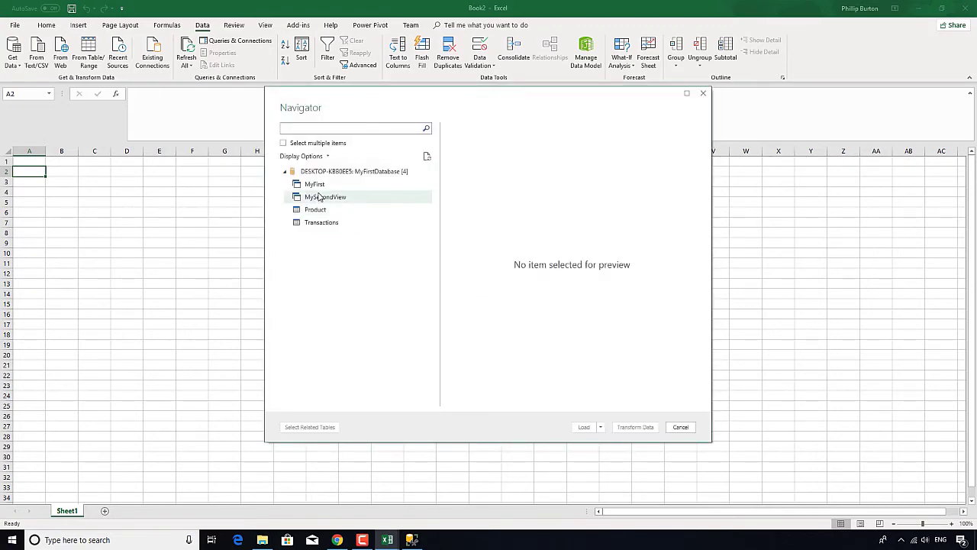
Preview the MyFirst and MySecondView views in Navigator and show the Load choices
{"action": "left_click", "coordinate": [314, 184]}
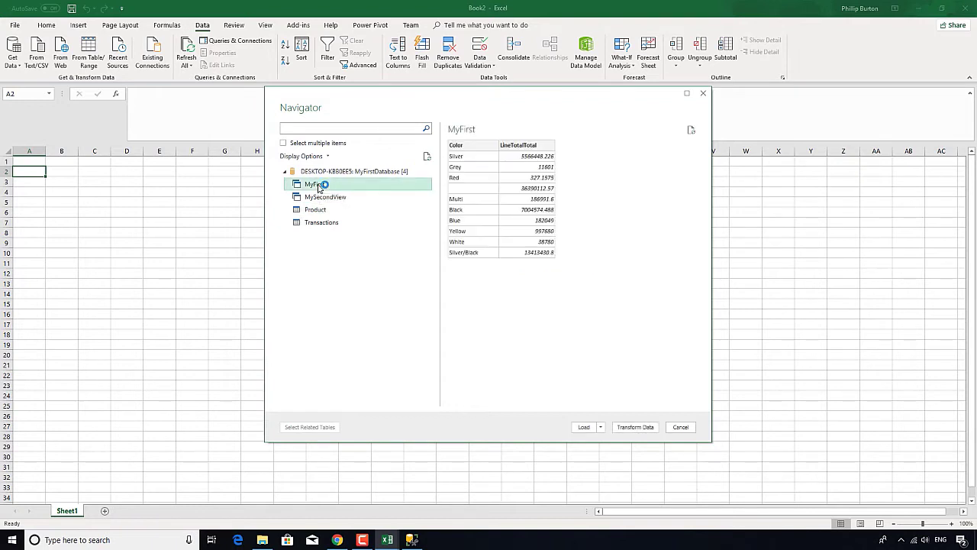
{"action": "left_click", "coordinate": [326, 197]}
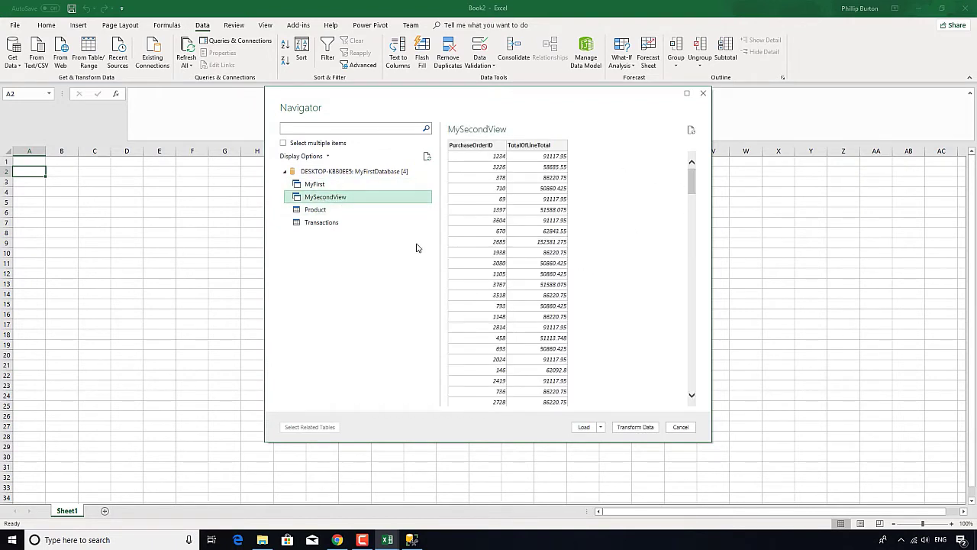
{"action": "mouse_move", "coordinate": [315, 206]}
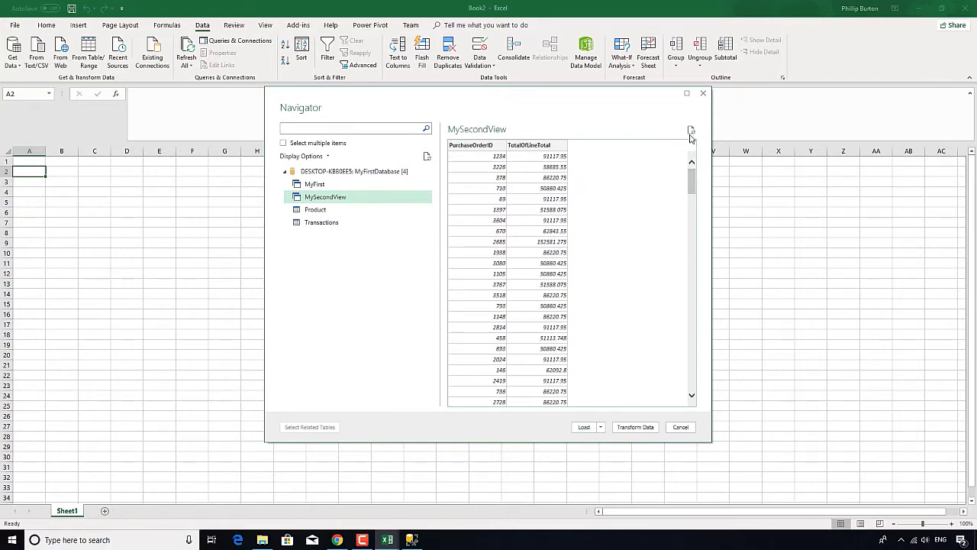
{"action": "left_click", "coordinate": [602, 427]}
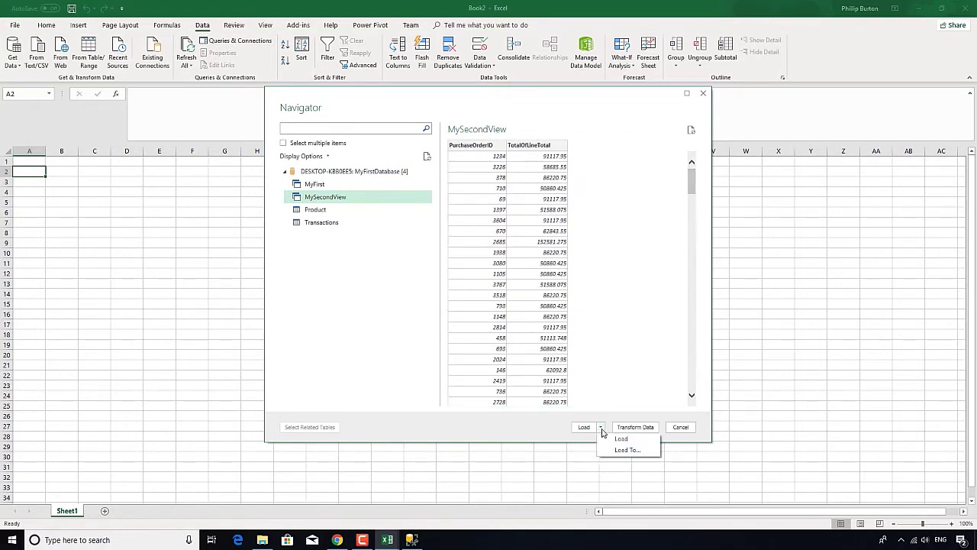
{"action": "mouse_move", "coordinate": [621, 438]}
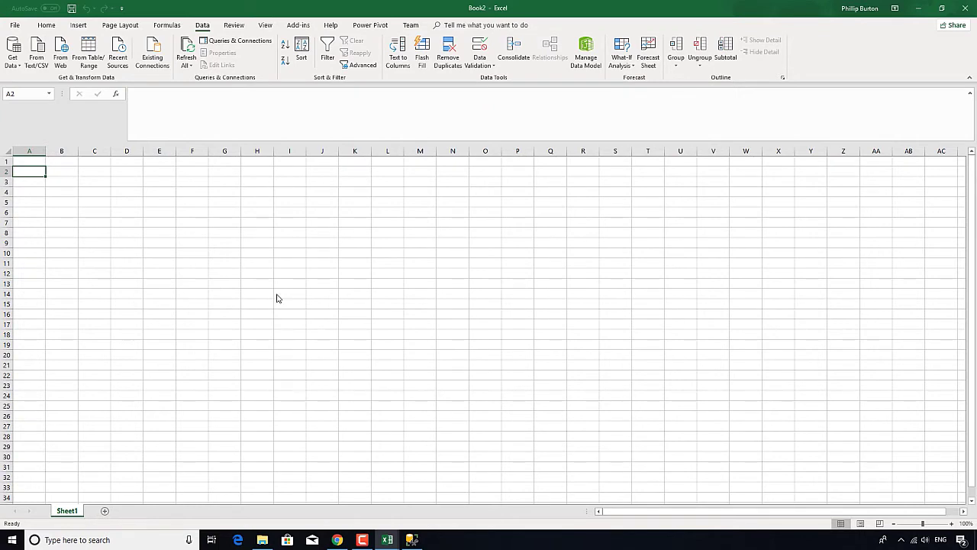
{"action": "mouse_move", "coordinate": [37, 181]}
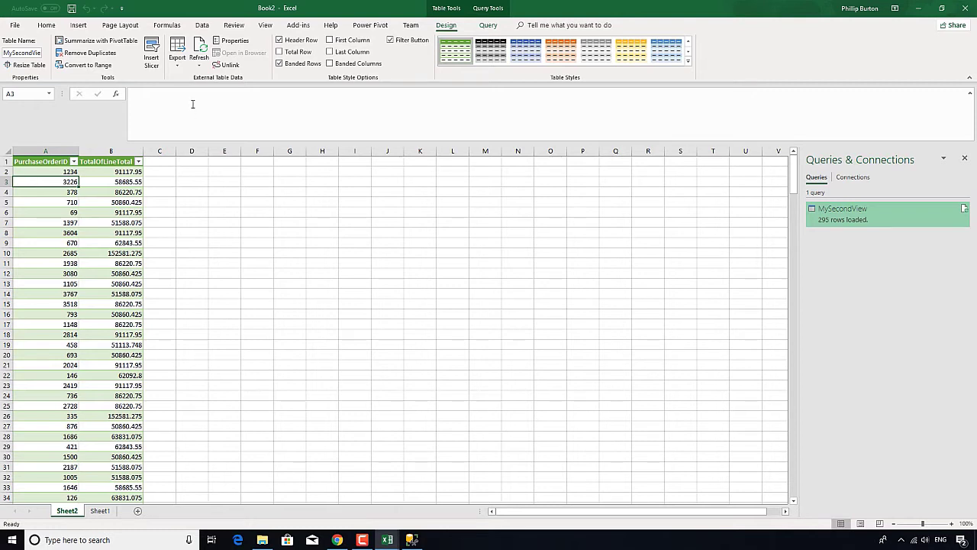
Refresh the loaded 295-row MySecondView table with Refresh All, then Refresh
{"action": "left_click", "coordinate": [199, 63]}
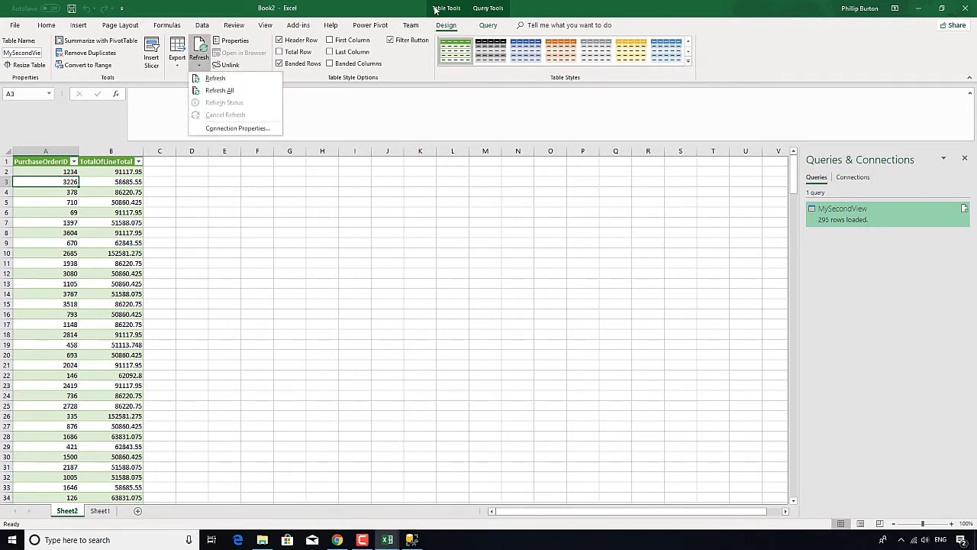
{"action": "mouse_move", "coordinate": [220, 90]}
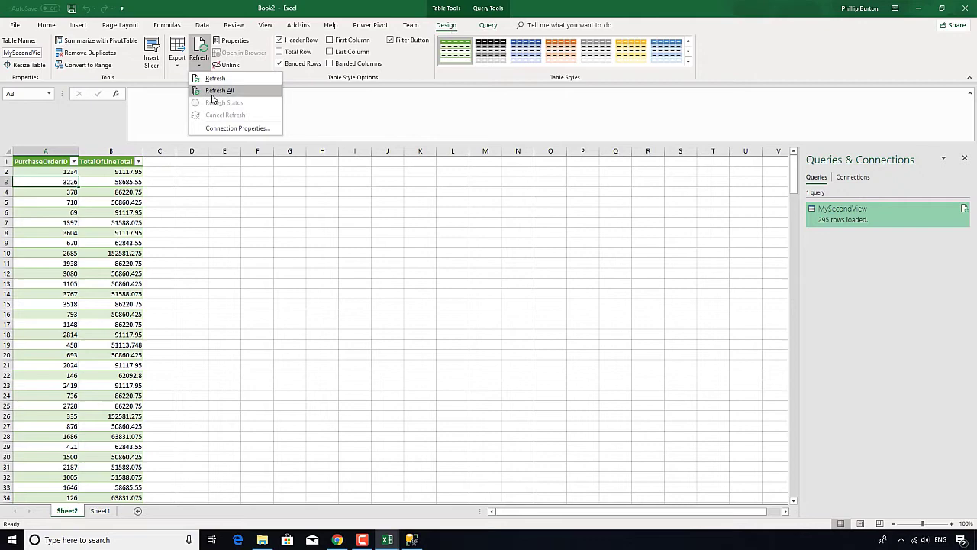
{"action": "left_click", "coordinate": [220, 90]}
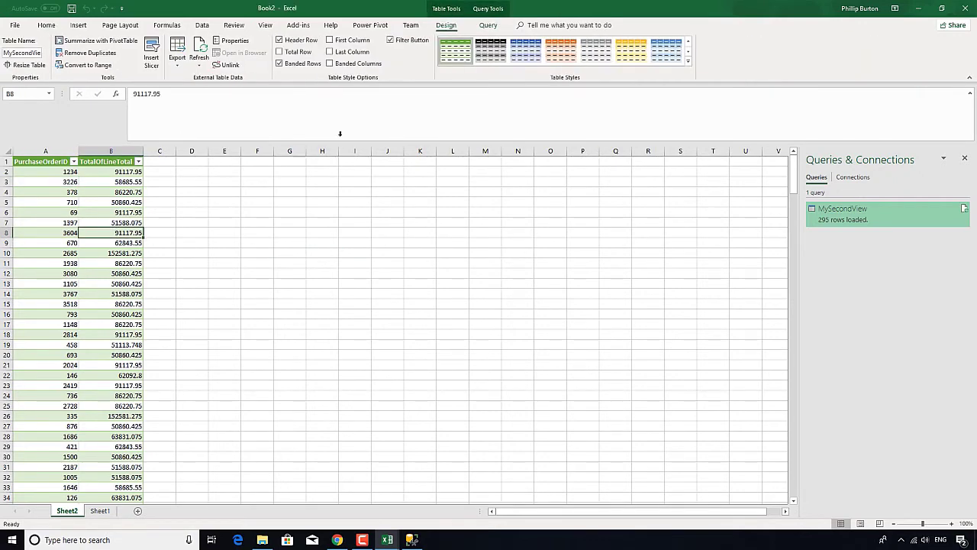
{"action": "left_click", "coordinate": [200, 57]}
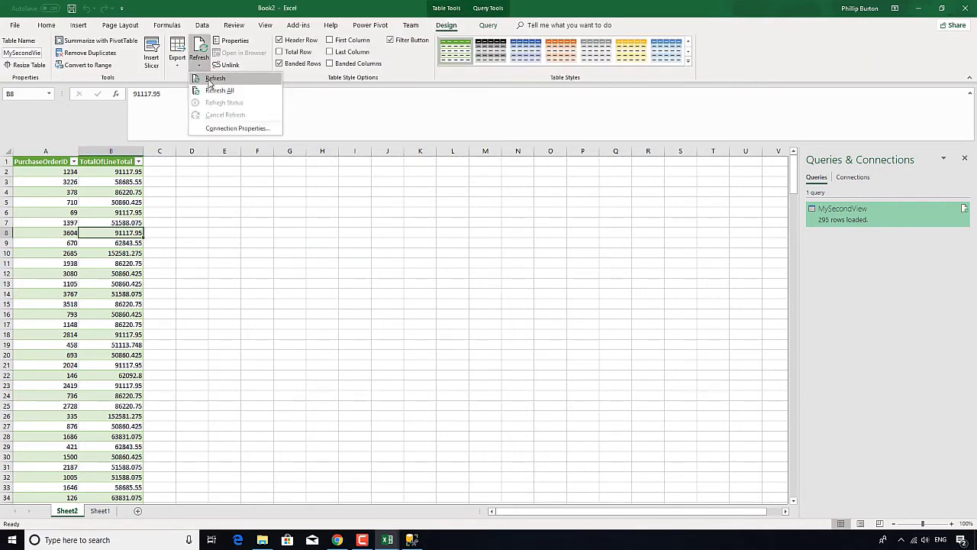
{"action": "left_click", "coordinate": [216, 79]}
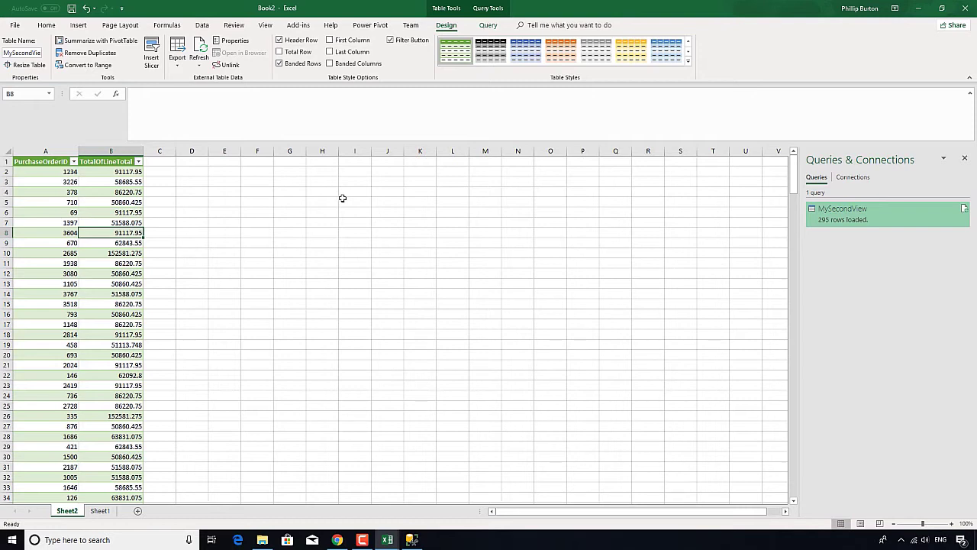
{"action": "left_click", "coordinate": [202, 25]}
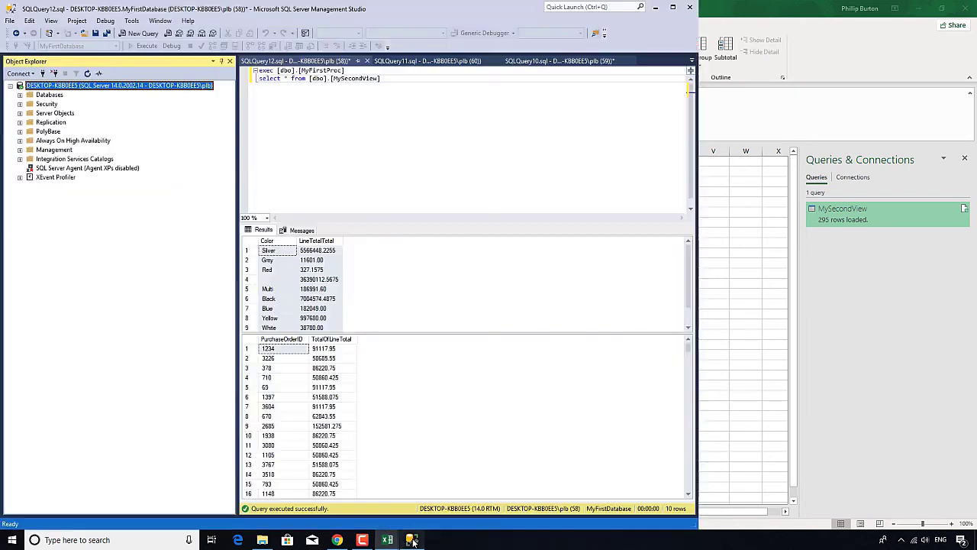
Expand Databases in Object Explorer and double-click MyFirstDatabase
{"action": "left_click", "coordinate": [20, 95]}
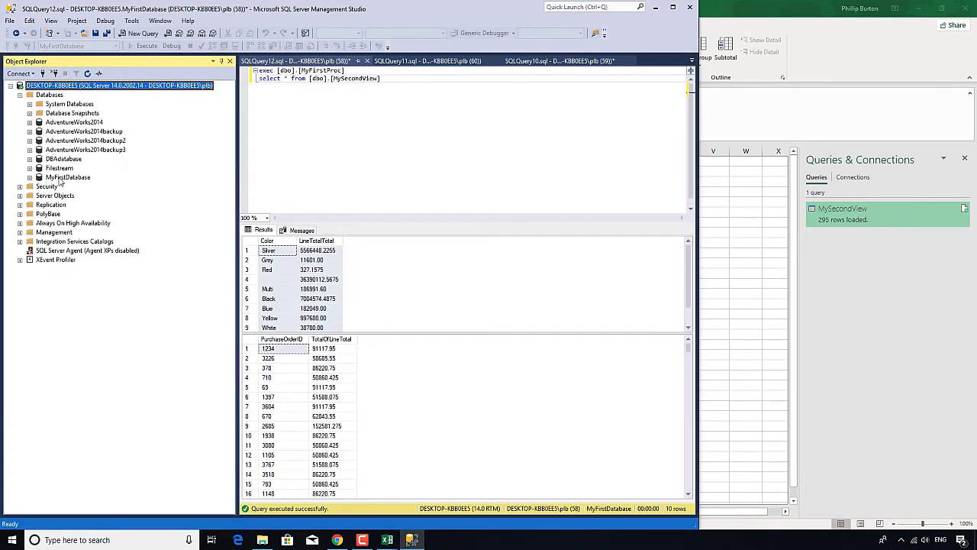
{"action": "double_click", "coordinate": [68, 177]}
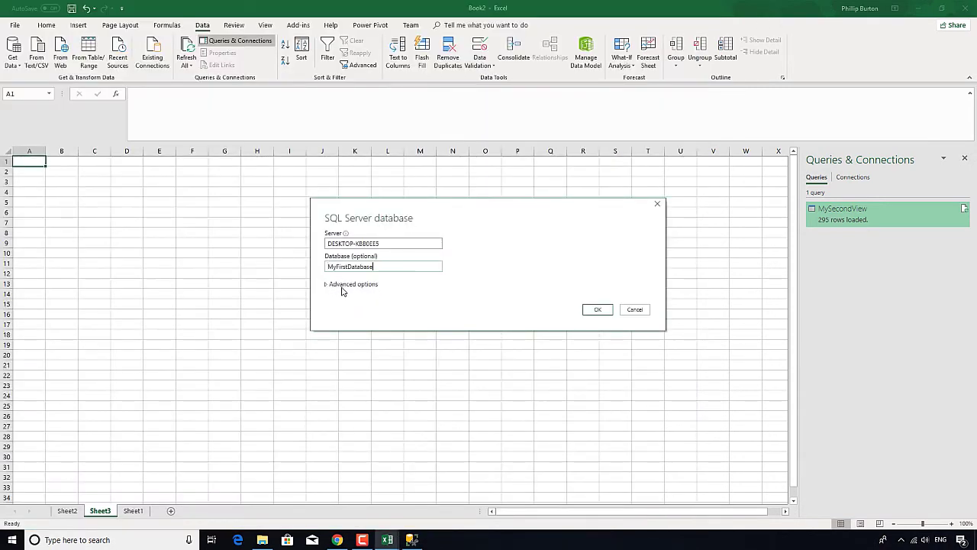
Expand Advanced options to reveal the empty SQL statement box
{"action": "left_click", "coordinate": [328, 285]}
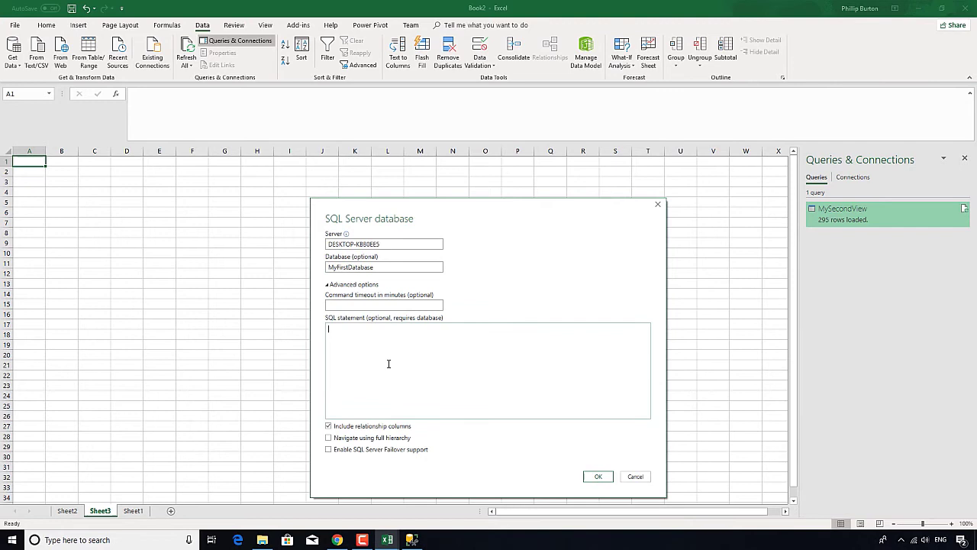
{"action": "mouse_move", "coordinate": [336, 330]}
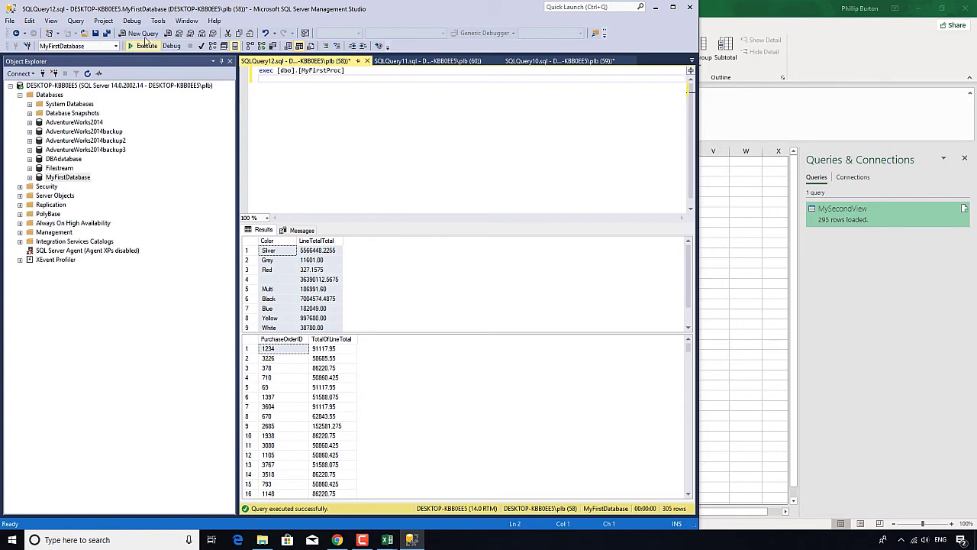
In a new query on MyFirstDatabase, write SELECT from dbo.Transactions where [PurchaseOrderID]<10
{"action": "left_click", "coordinate": [140, 33]}
{"action": "type", "text": "select"}
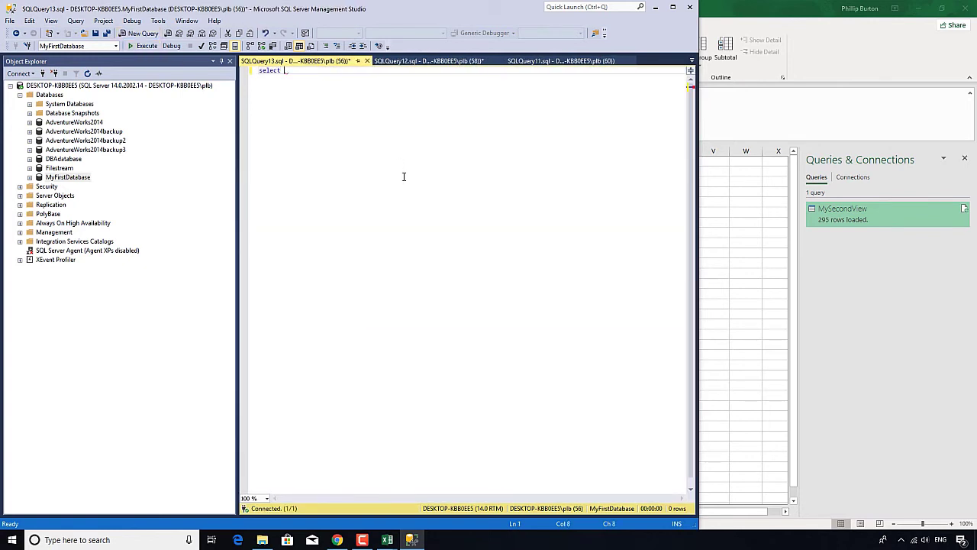
{"action": "left_click", "coordinate": [68, 176]}
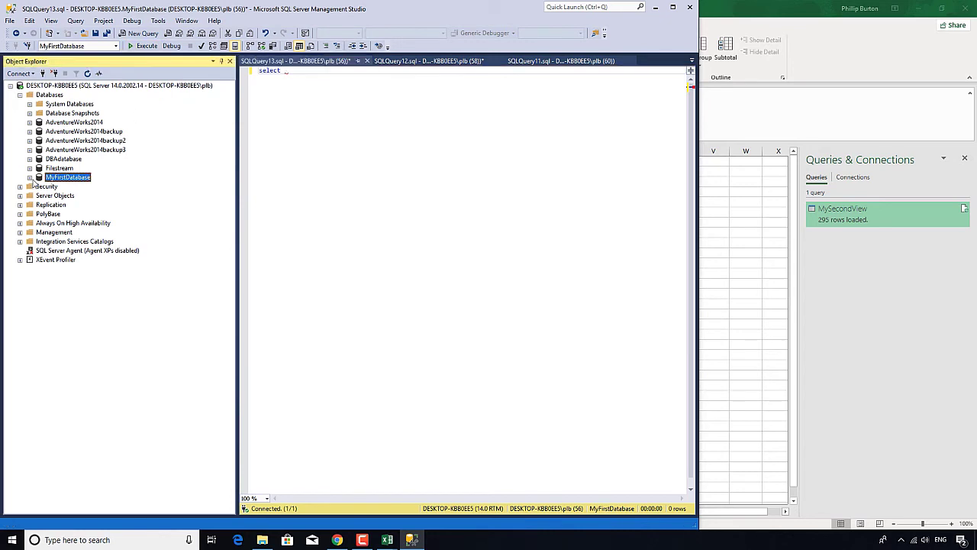
{"action": "left_click", "coordinate": [40, 177]}
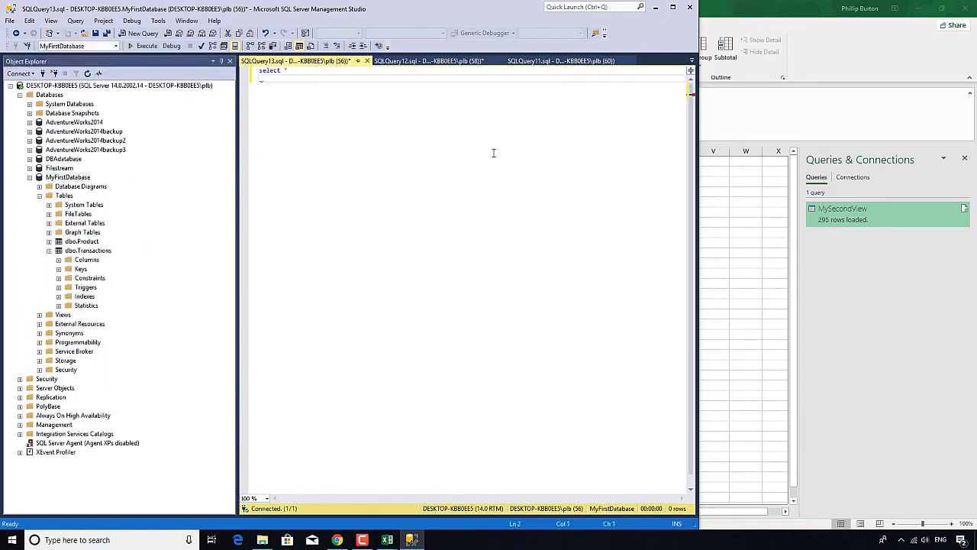
{"action": "type", "text": "from [dbo].[Transactions]"}
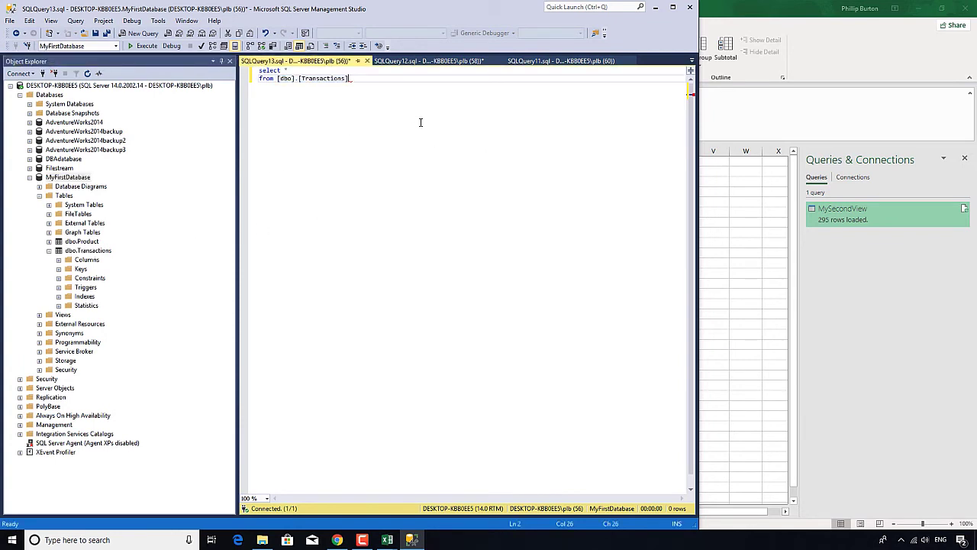
{"action": "type", "text": "where"}
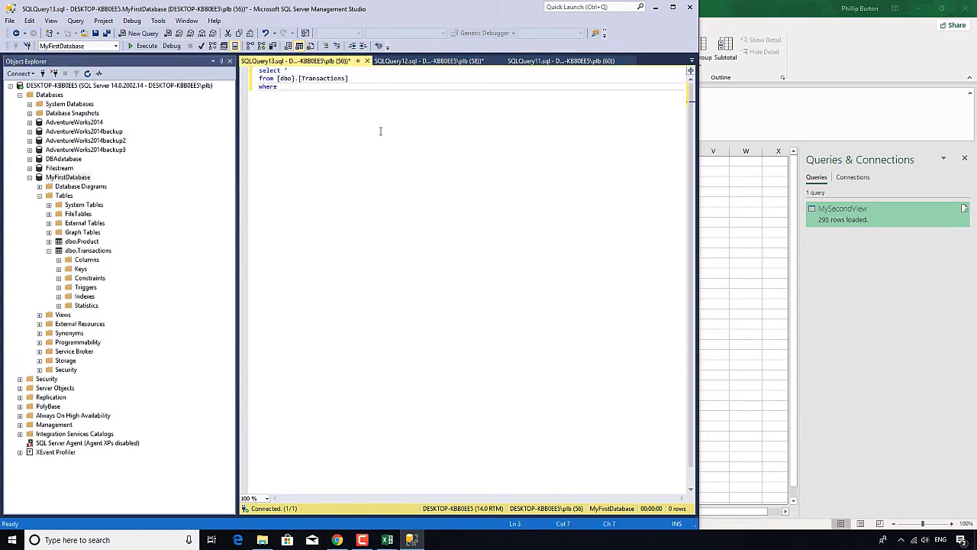
{"action": "left_click", "coordinate": [58, 259]}
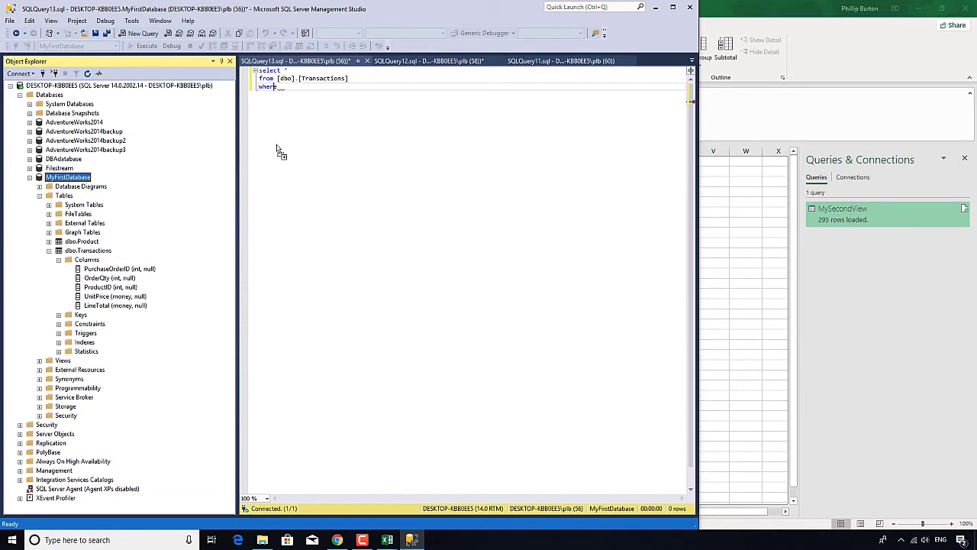
{"action": "type", "text": "[PurchaseOrderID]<10"}
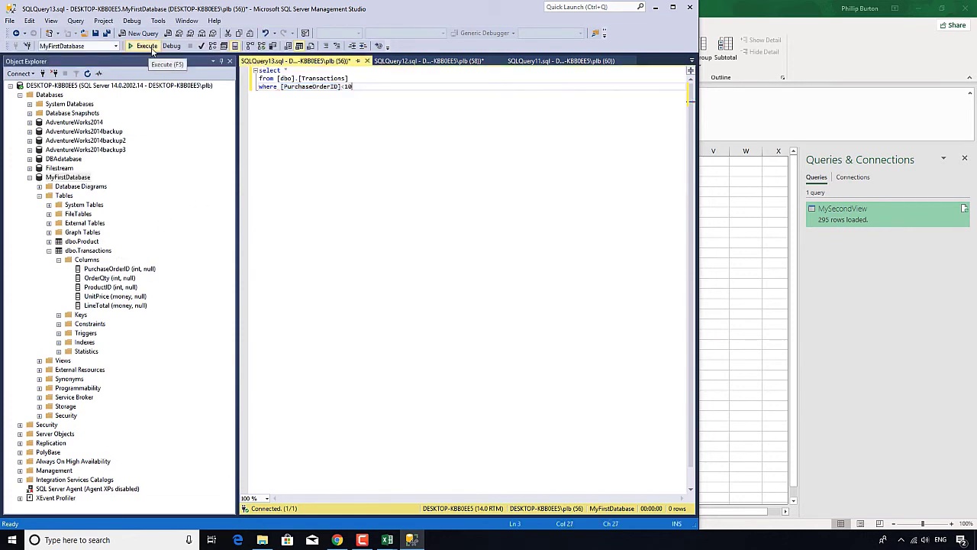
Execute the filtered Transactions query and select its text for copying
{"action": "left_click", "coordinate": [146, 46]}
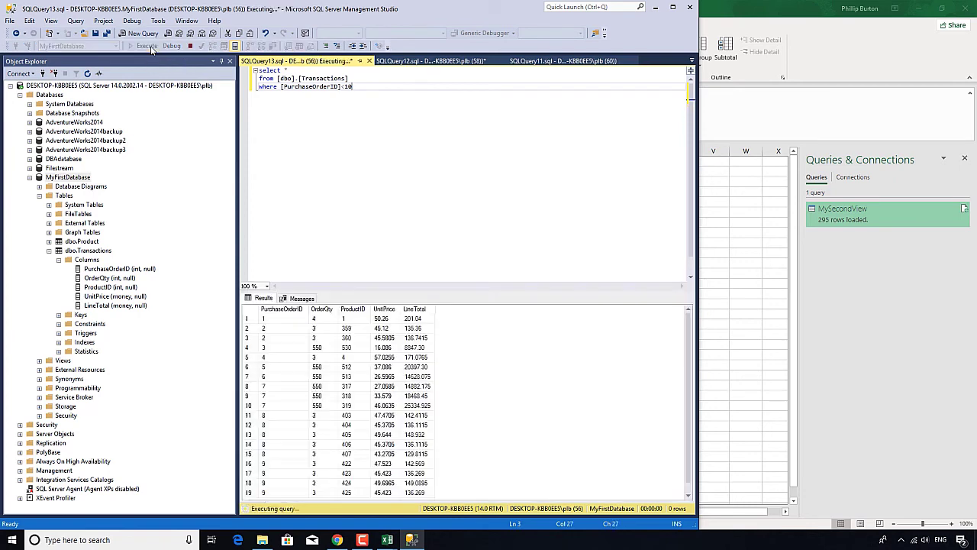
{"action": "left_click", "coordinate": [145, 46]}
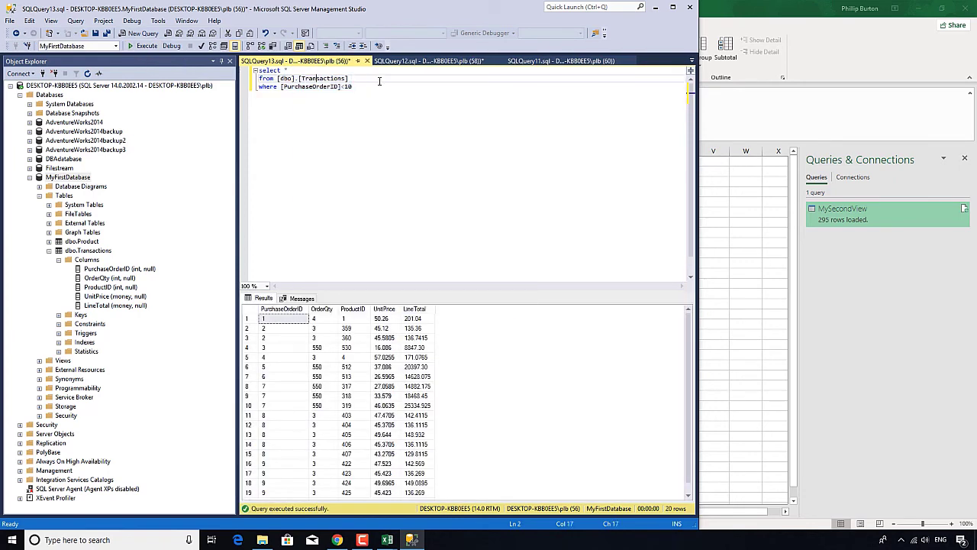
{"action": "key", "text": "ctrl+a"}
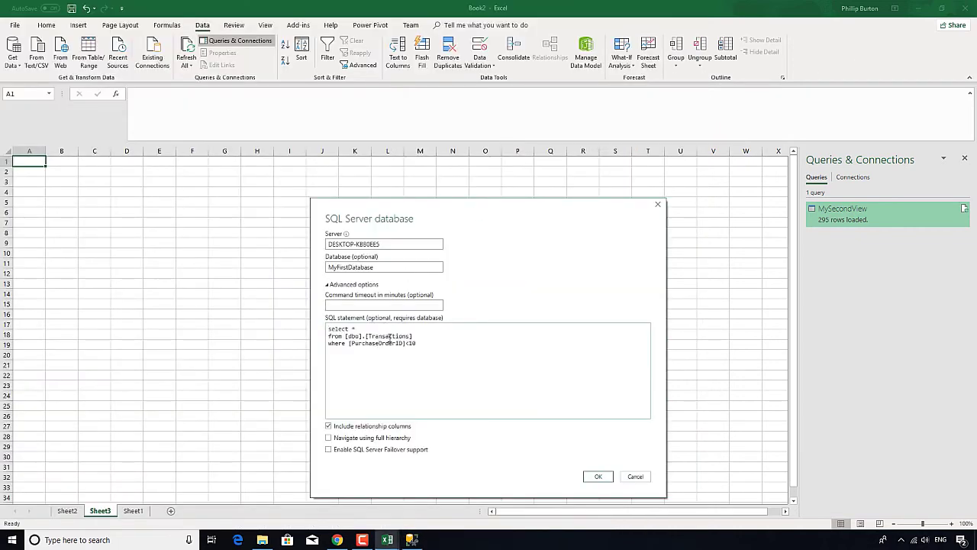
{"action": "mouse_move", "coordinate": [446, 252]}
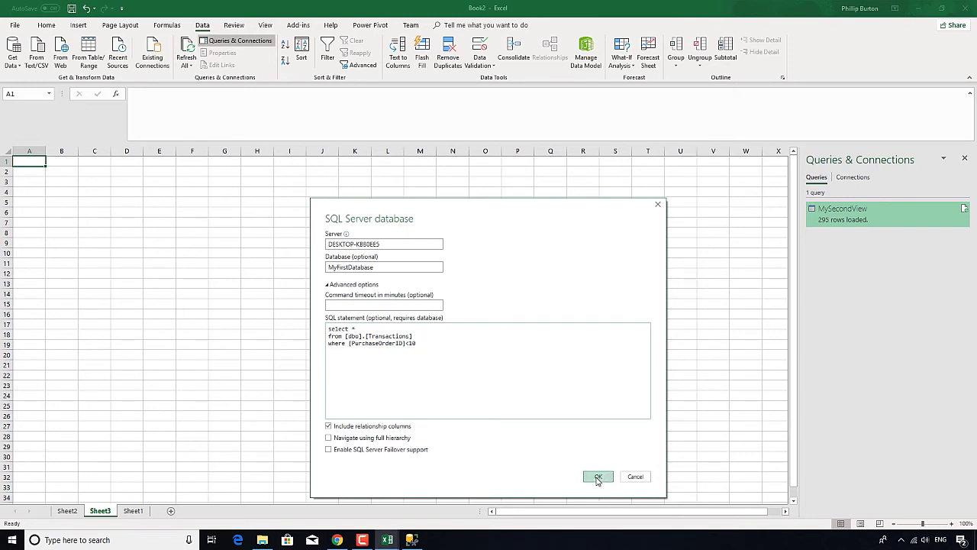
Load the 20 filtered Transactions rows as Query1, then start another SQL Server database connection
{"action": "left_click", "coordinate": [599, 476]}
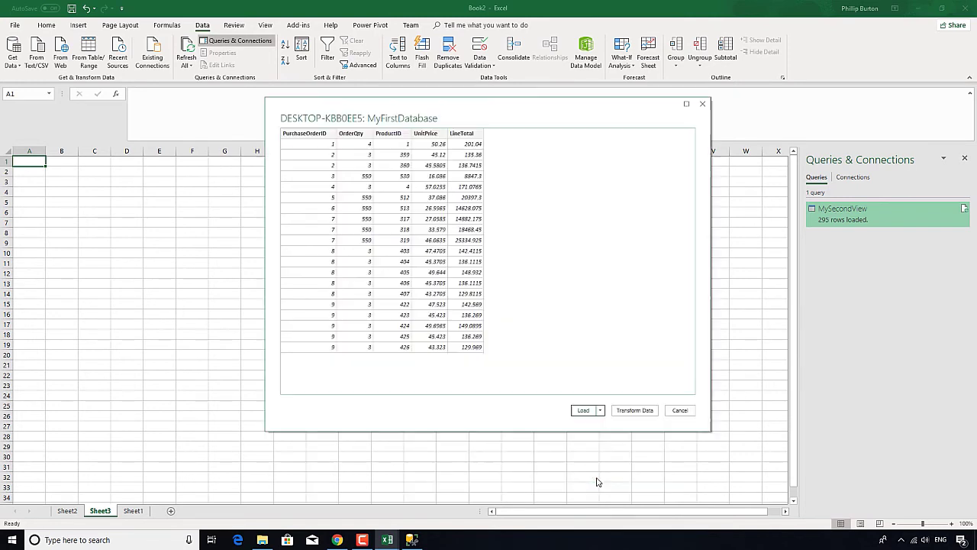
{"action": "left_click", "coordinate": [583, 410]}
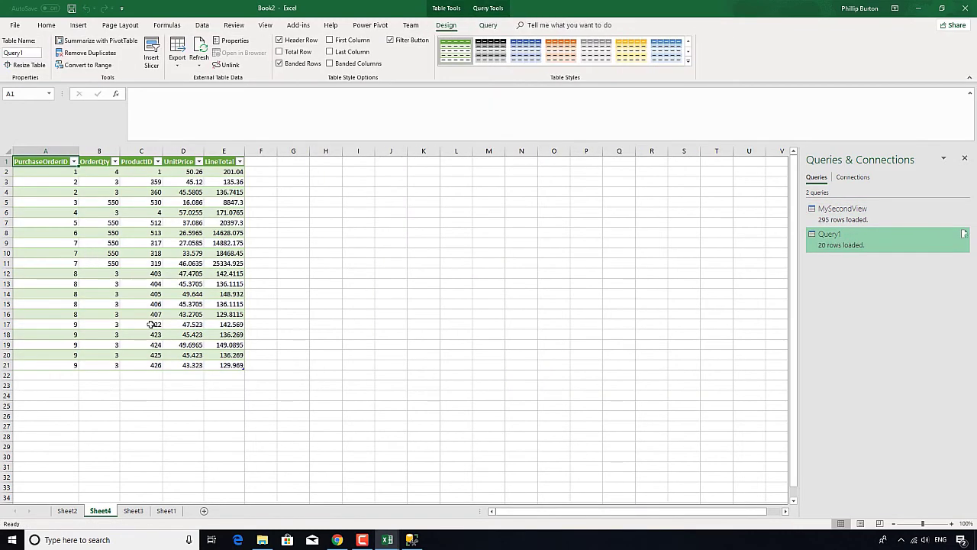
{"action": "left_click", "coordinate": [141, 404]}
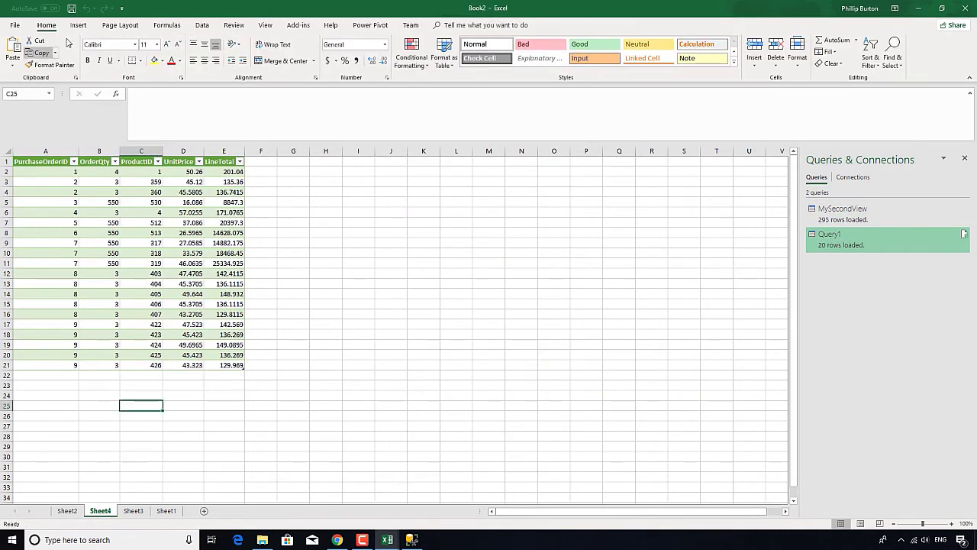
{"action": "left_click", "coordinate": [202, 25]}
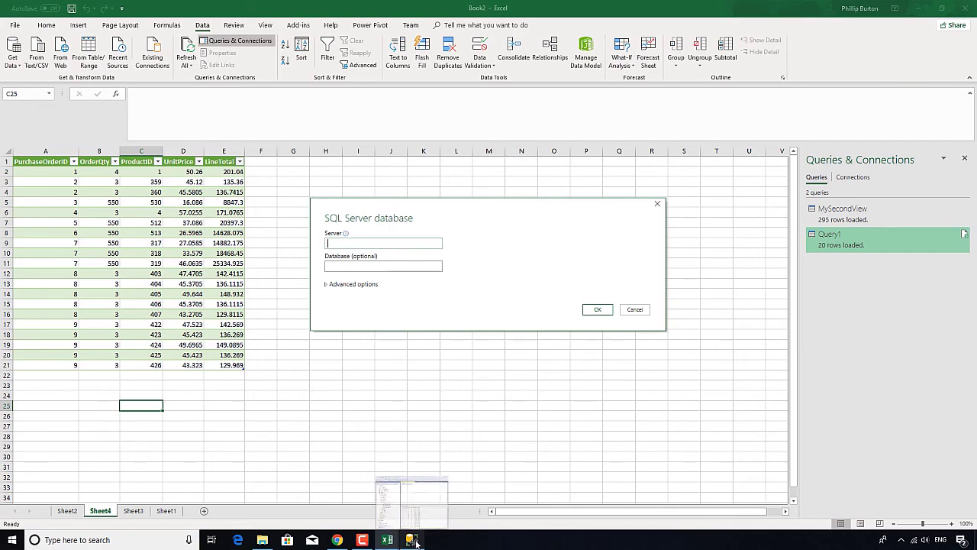
Review the query in Management Studio, then return to Excel's SQL Server database form
{"action": "left_click", "coordinate": [412, 540]}
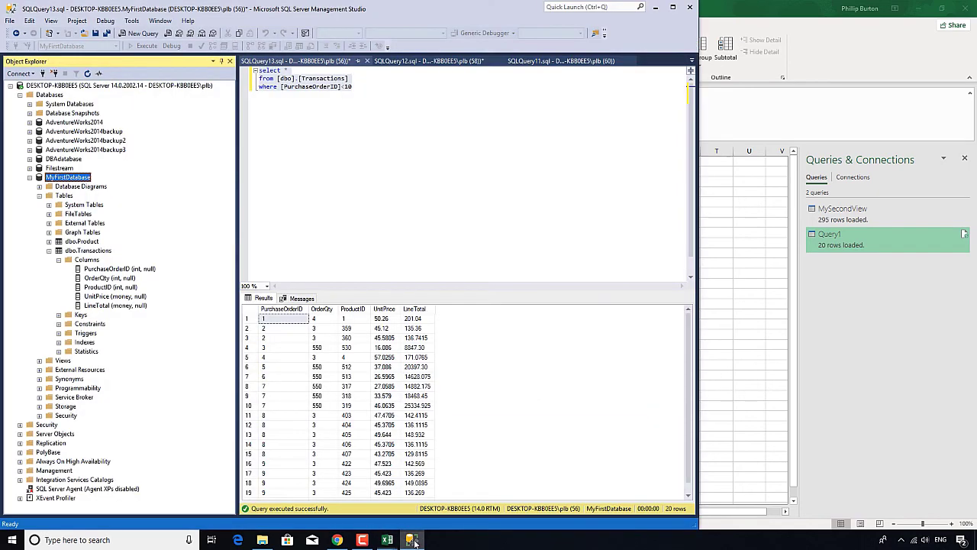
{"action": "left_click", "coordinate": [428, 61]}
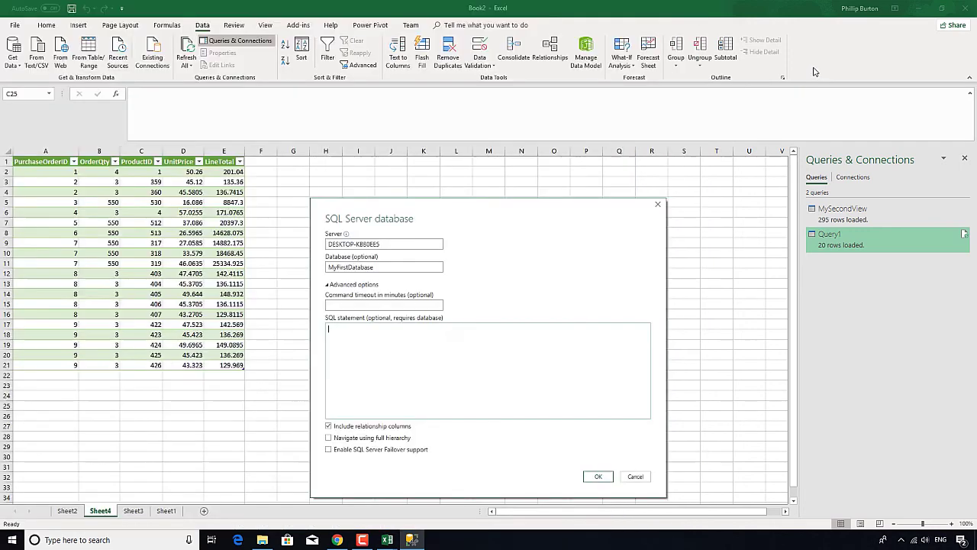
Load exec [dbo].[MyFirstProc] colour totals as the 10-row Query2 and show refresh options
{"action": "type", "text": "exec [dbo].[MyFirstProc]"}
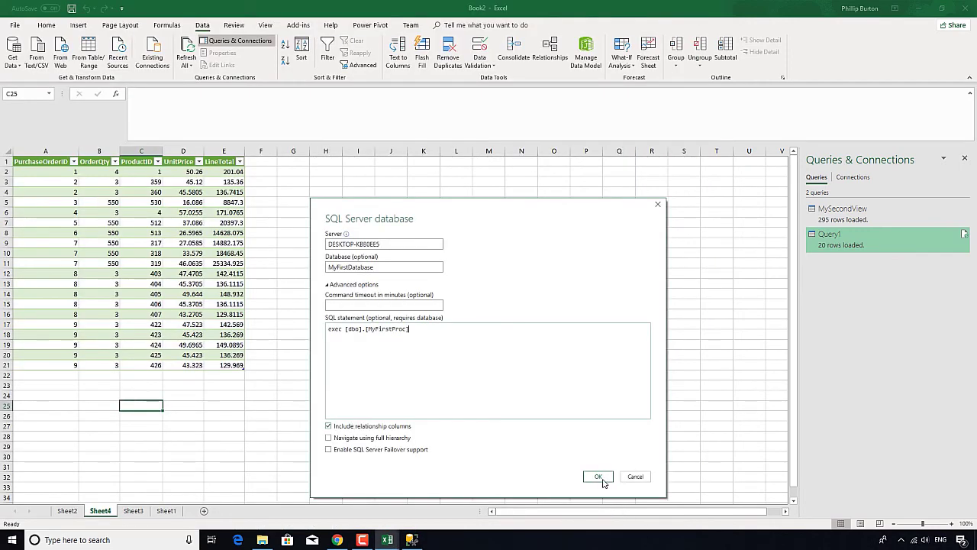
{"action": "left_click", "coordinate": [599, 477]}
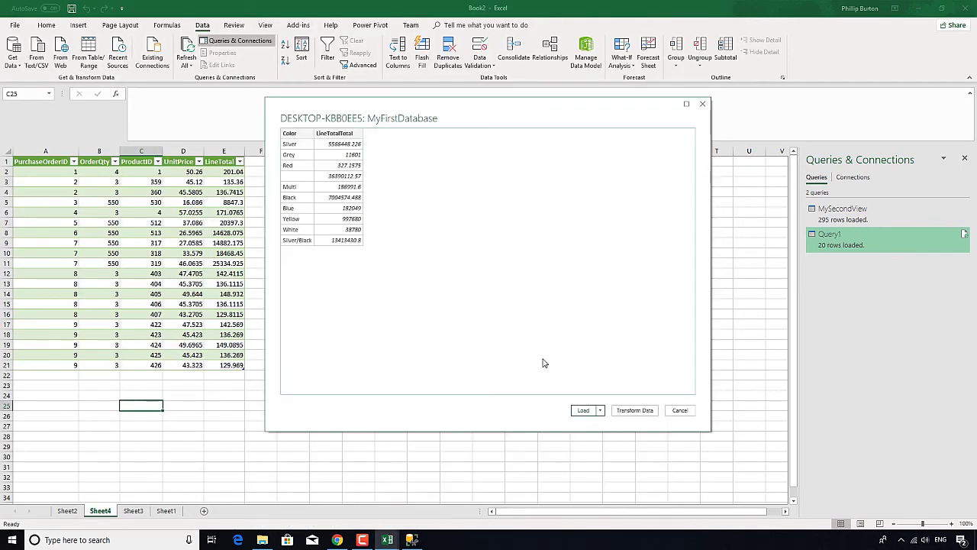
{"action": "left_click", "coordinate": [584, 410]}
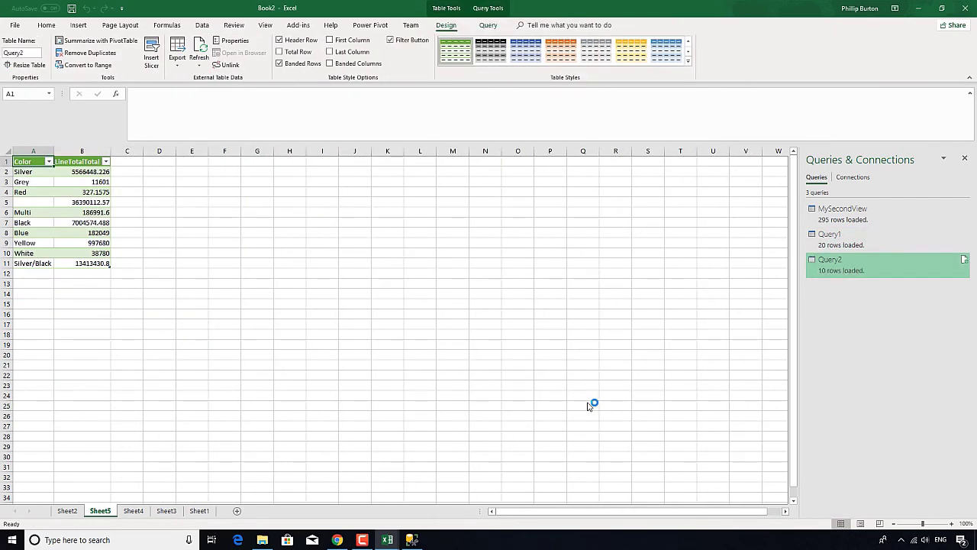
{"action": "mouse_move", "coordinate": [69, 105]}
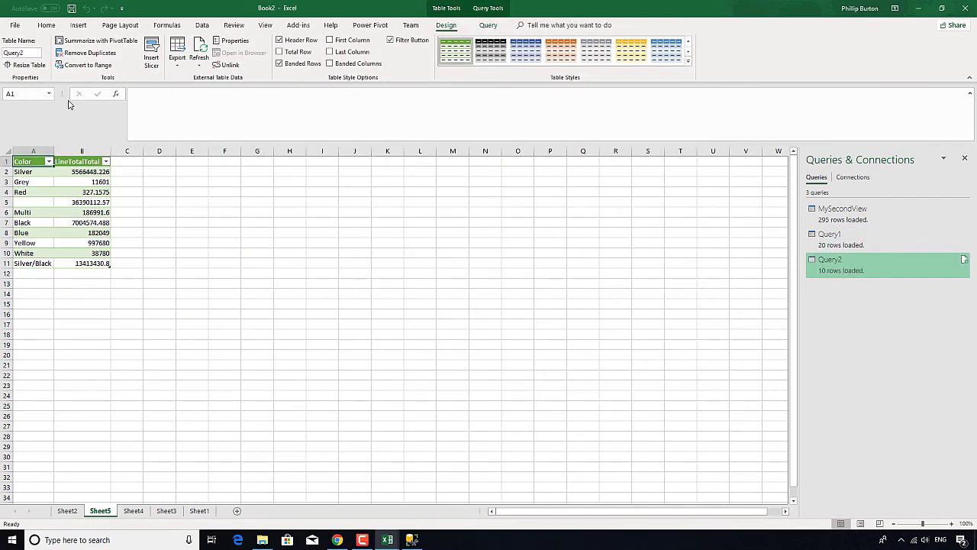
{"action": "left_click", "coordinate": [198, 50]}
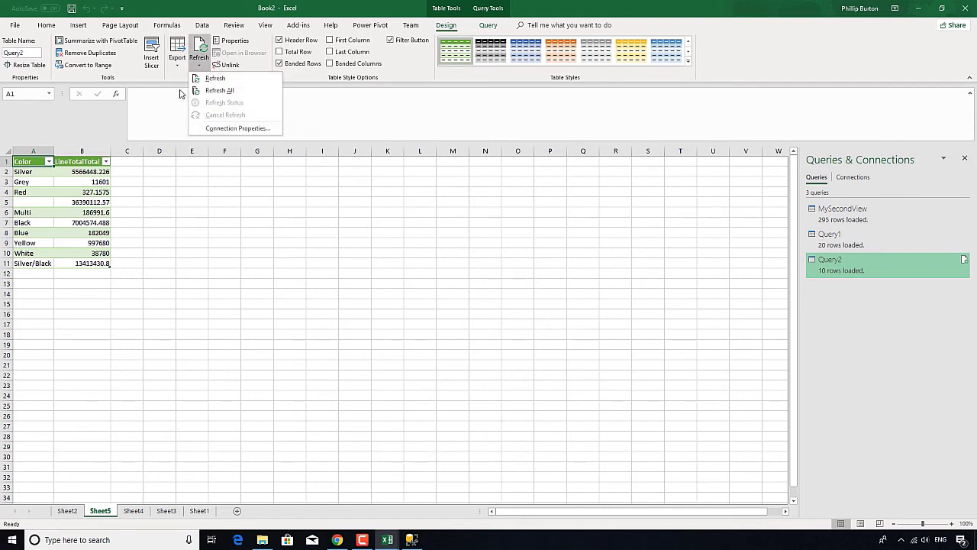